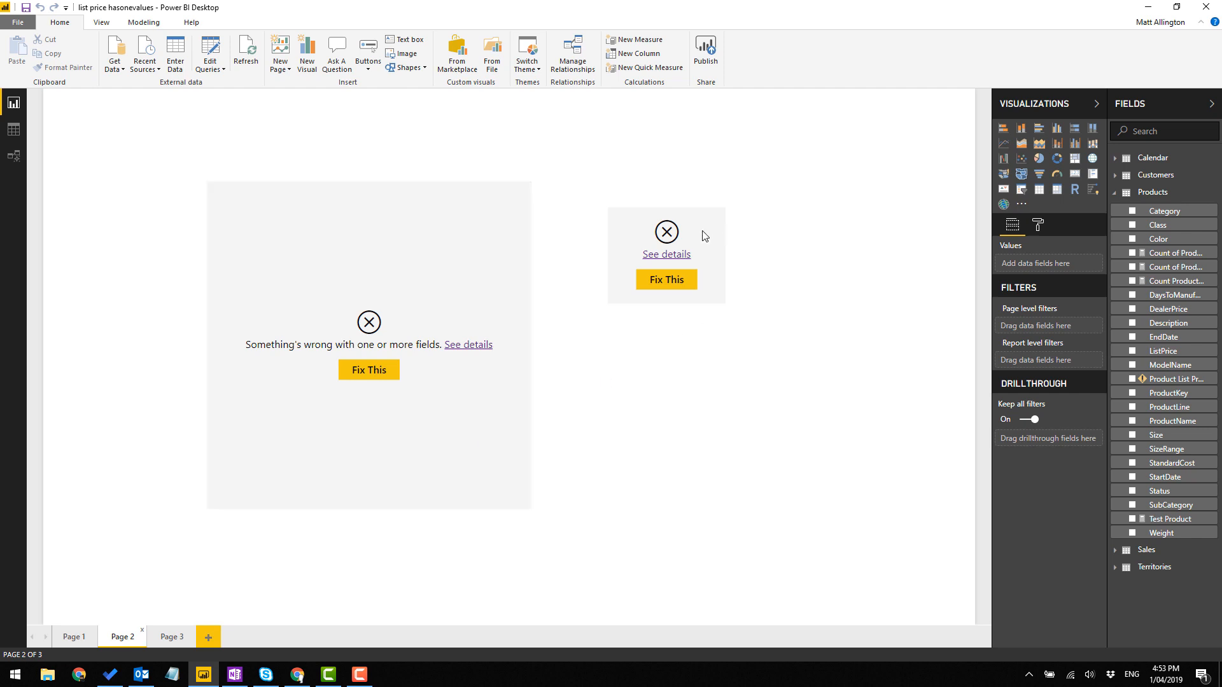
Step: Select the Product List Price measure to show its Products[ListPrice] formula and single-value error
{"action": "left_click", "coordinate": [666, 250]}
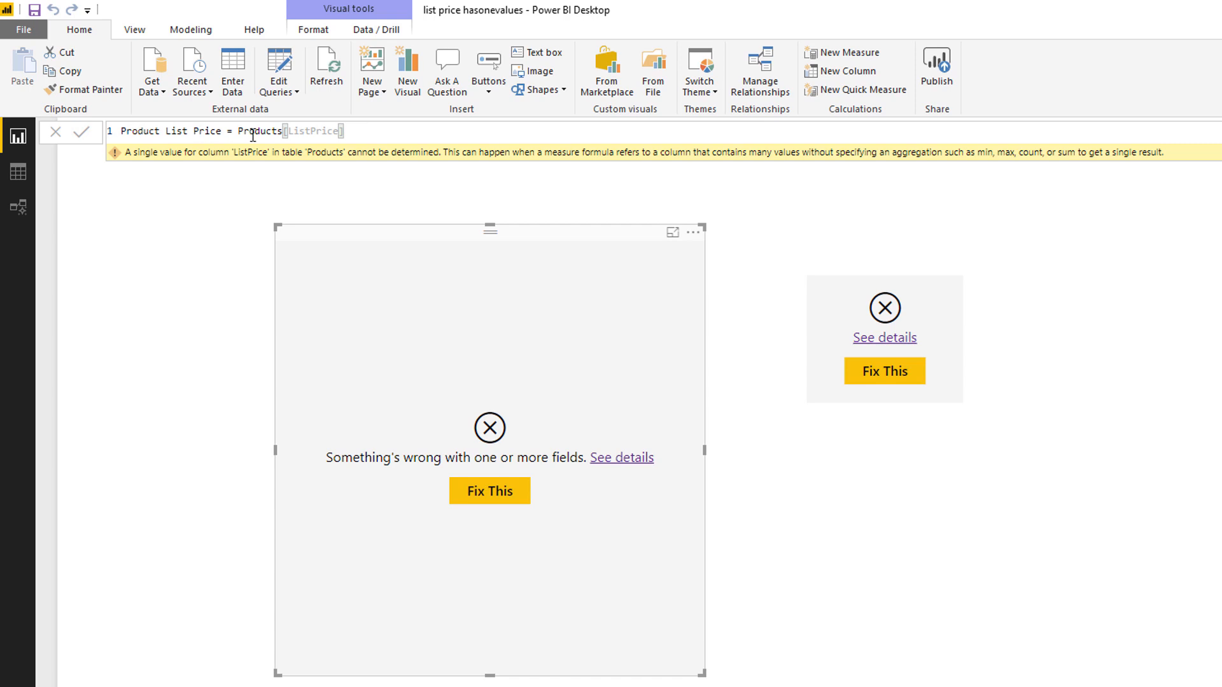
{"action": "mouse_move", "coordinate": [766, 266]}
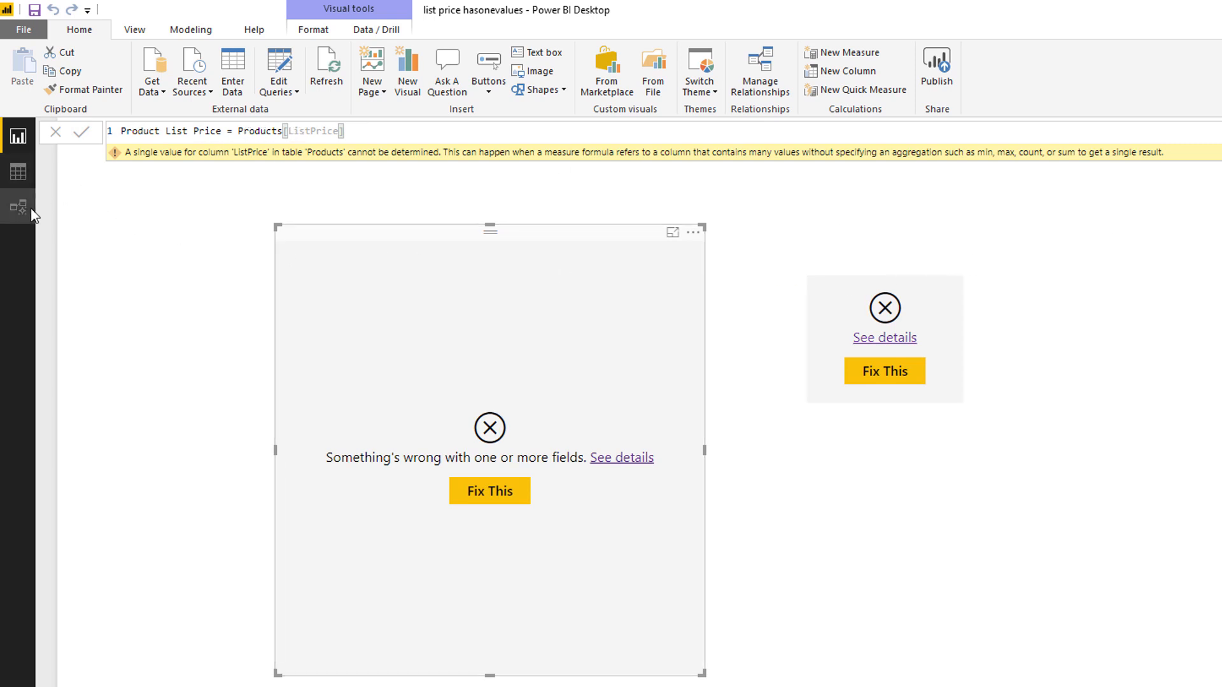
Step: Switch to the model diagram showing Calendar, Customers, Products and Territories related to Sales
{"action": "left_click", "coordinate": [17, 206]}
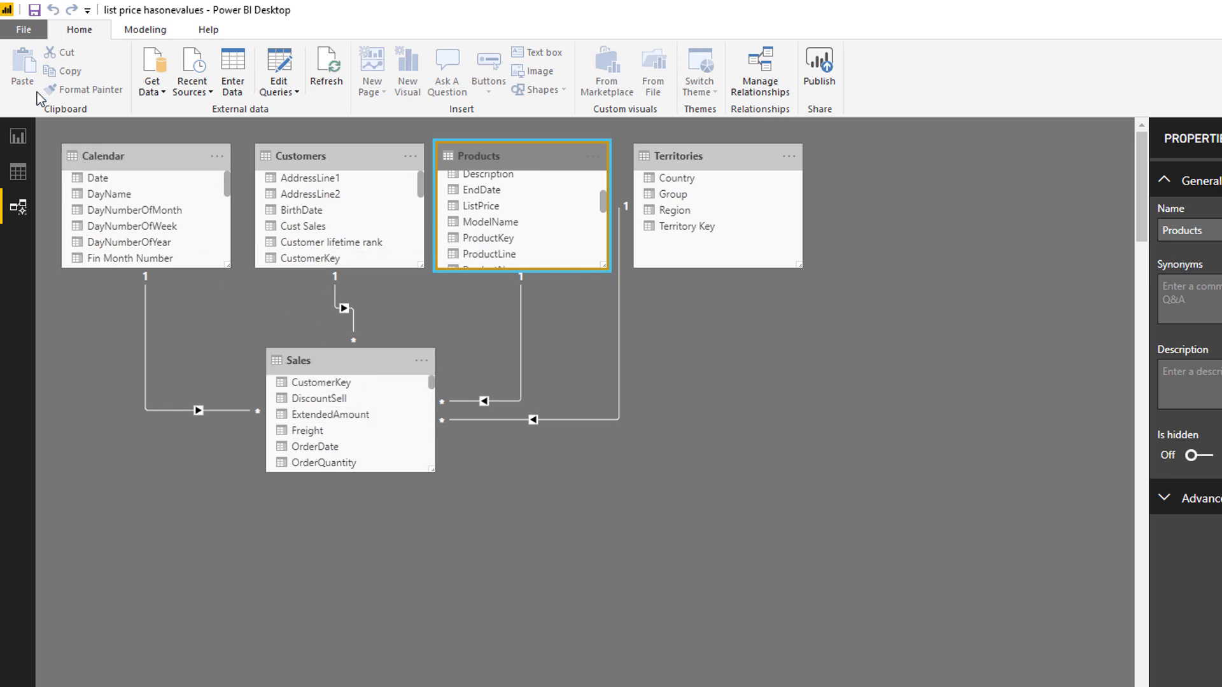
Step: Return to the report page and reselect the broken Product List Price measure formula
{"action": "left_click", "coordinate": [19, 136]}
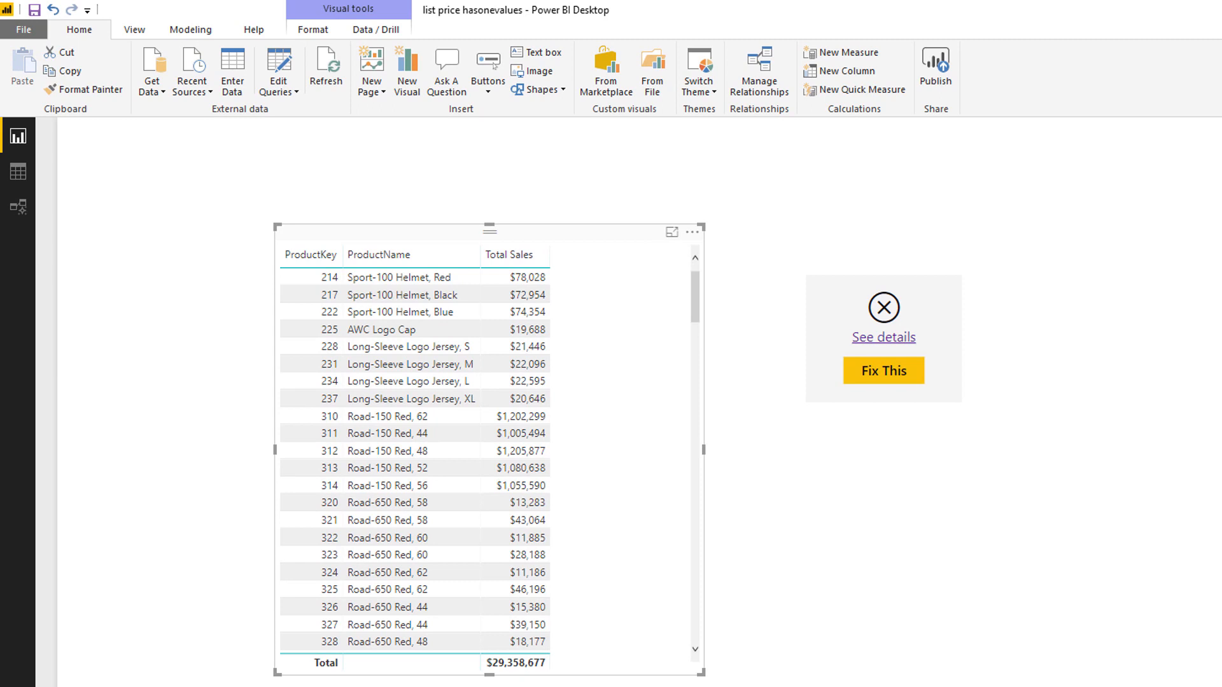
{"action": "mouse_move", "coordinate": [1192, 404]}
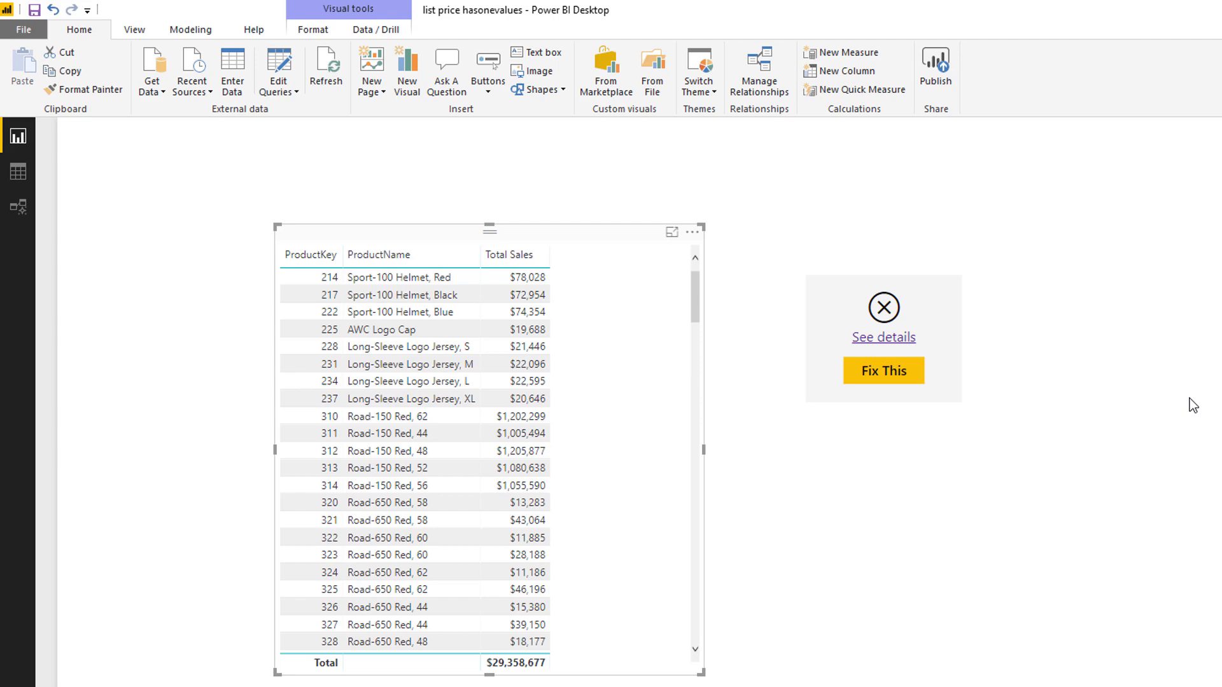
{"action": "left_click", "coordinate": [311, 255]}
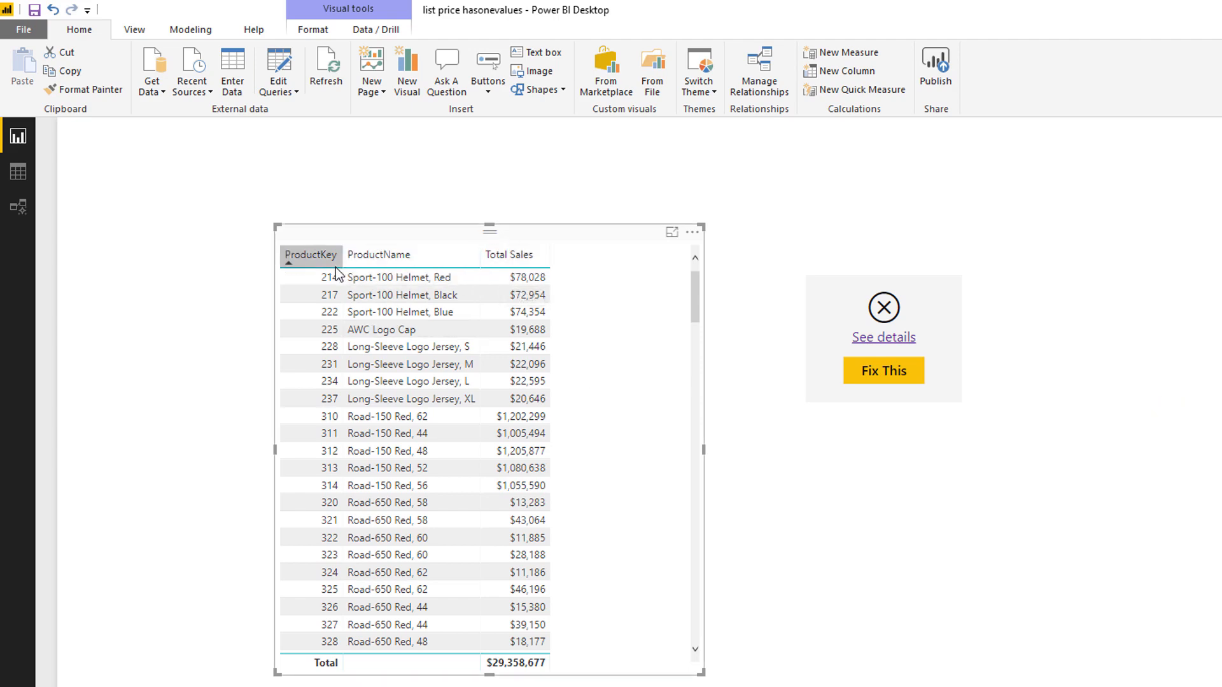
{"action": "left_click", "coordinate": [310, 255]}
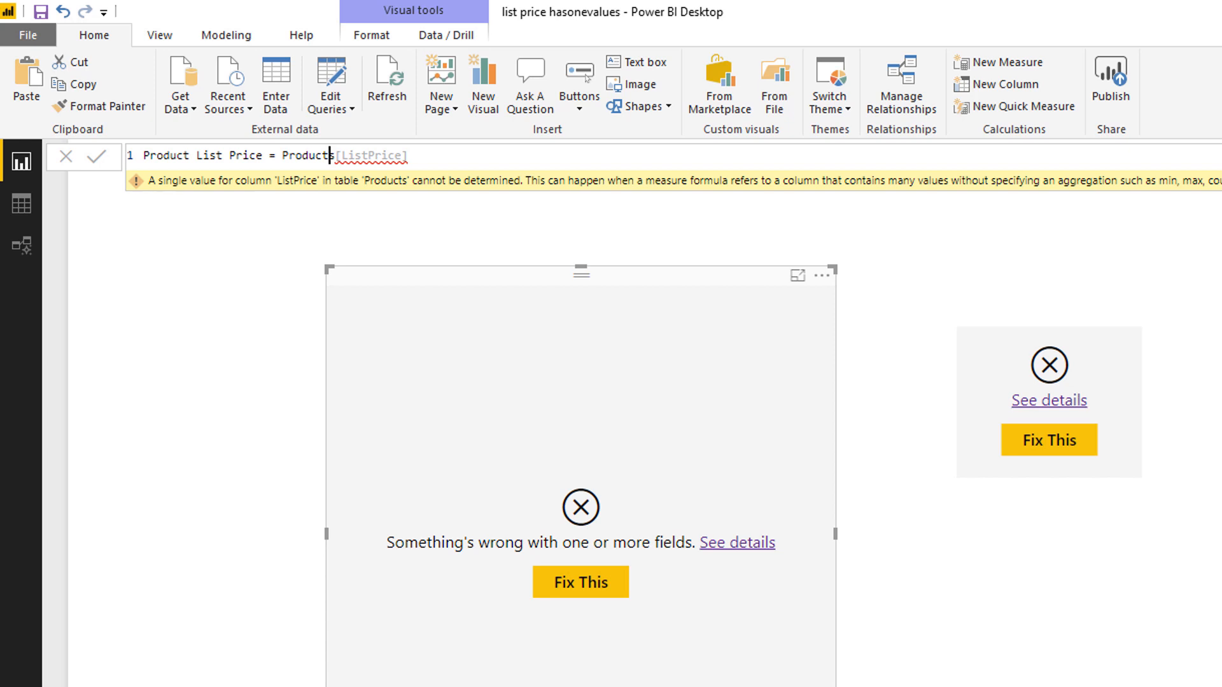
{"action": "mouse_move", "coordinate": [384, 238]}
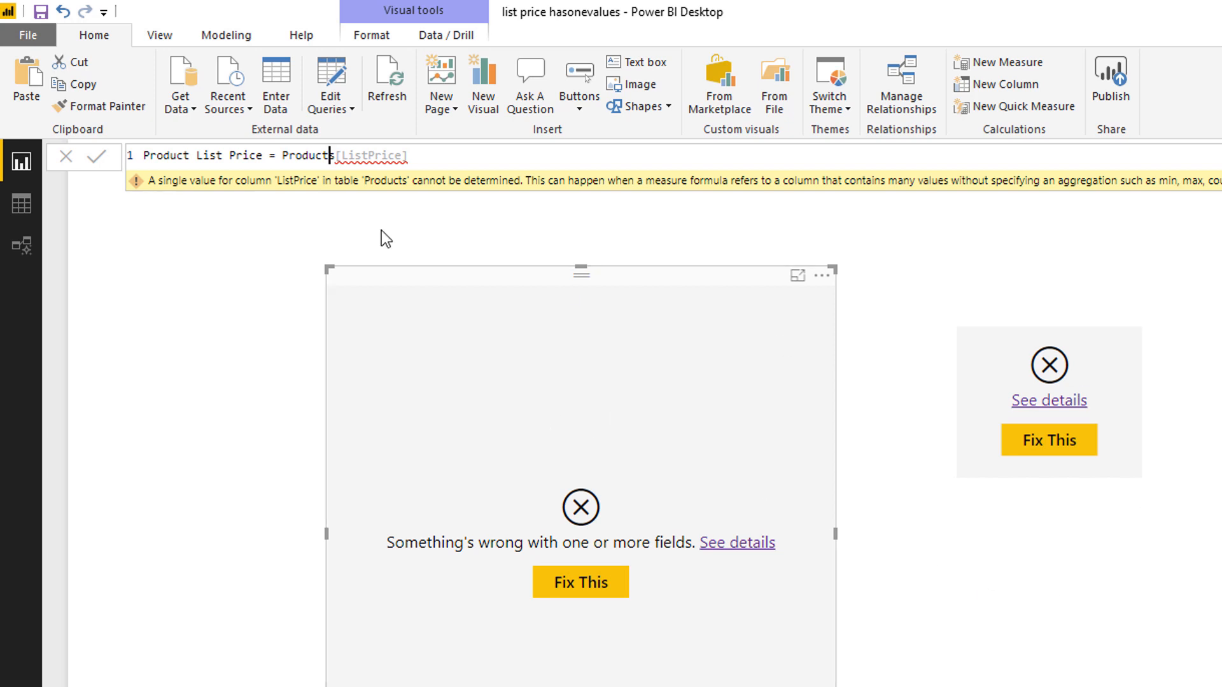
Step: Change the measure to MAX(Products[ListPrice]) so rows show prices and the total reads 3,578.27
{"action": "left_click", "coordinate": [283, 155]}
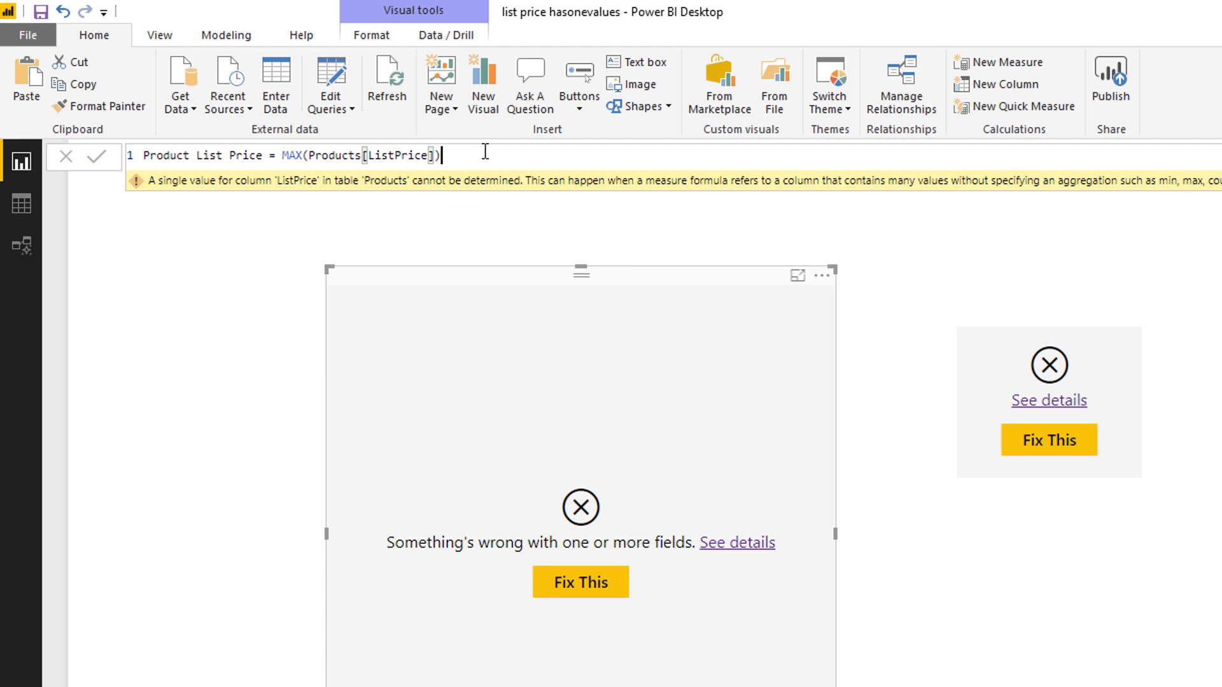
{"action": "left_click", "coordinate": [98, 156]}
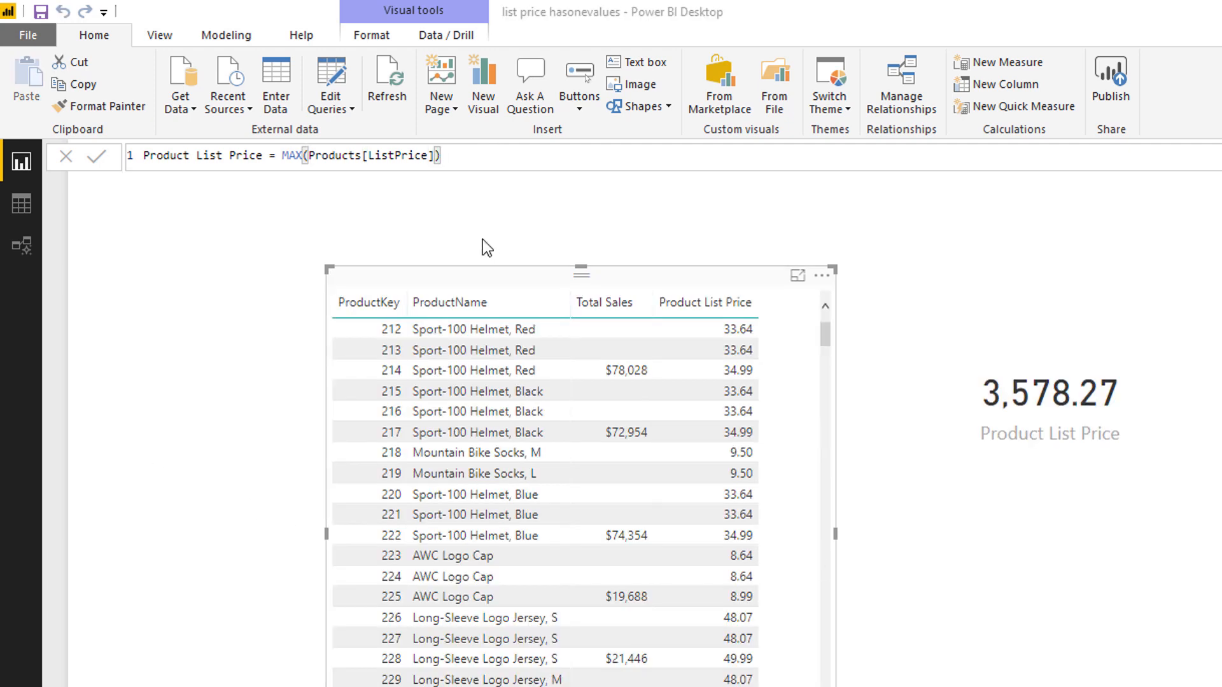
{"action": "mouse_move", "coordinate": [392, 328]}
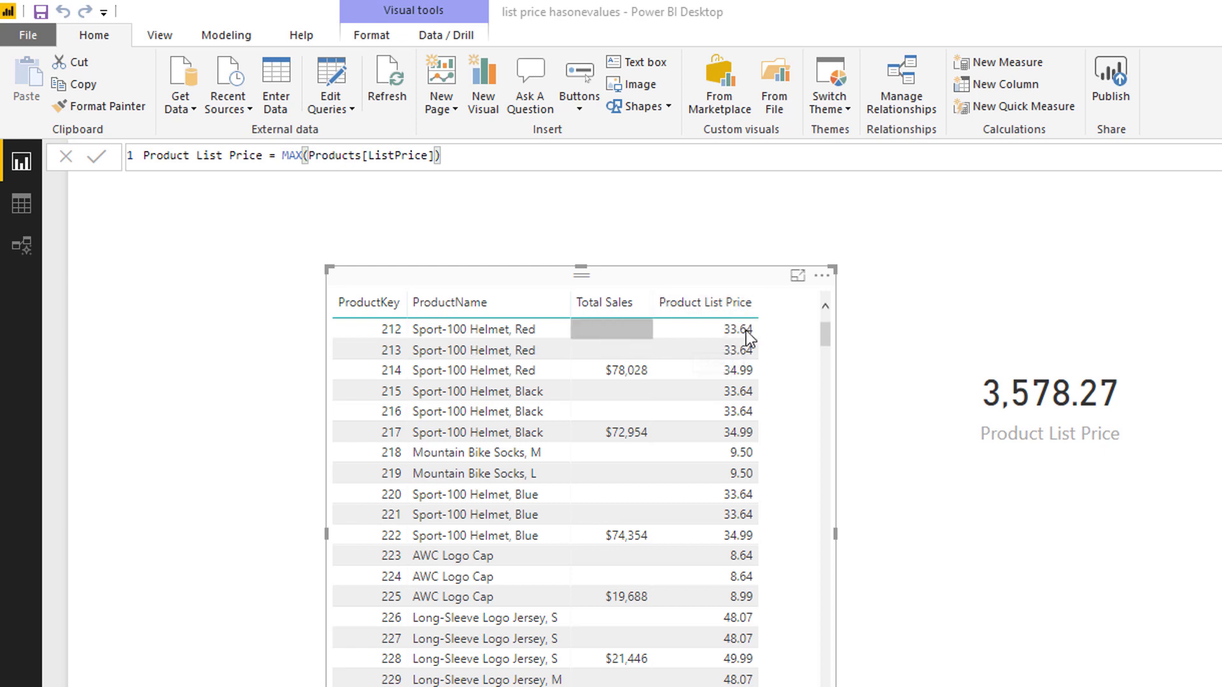
{"action": "left_click", "coordinate": [704, 329]}
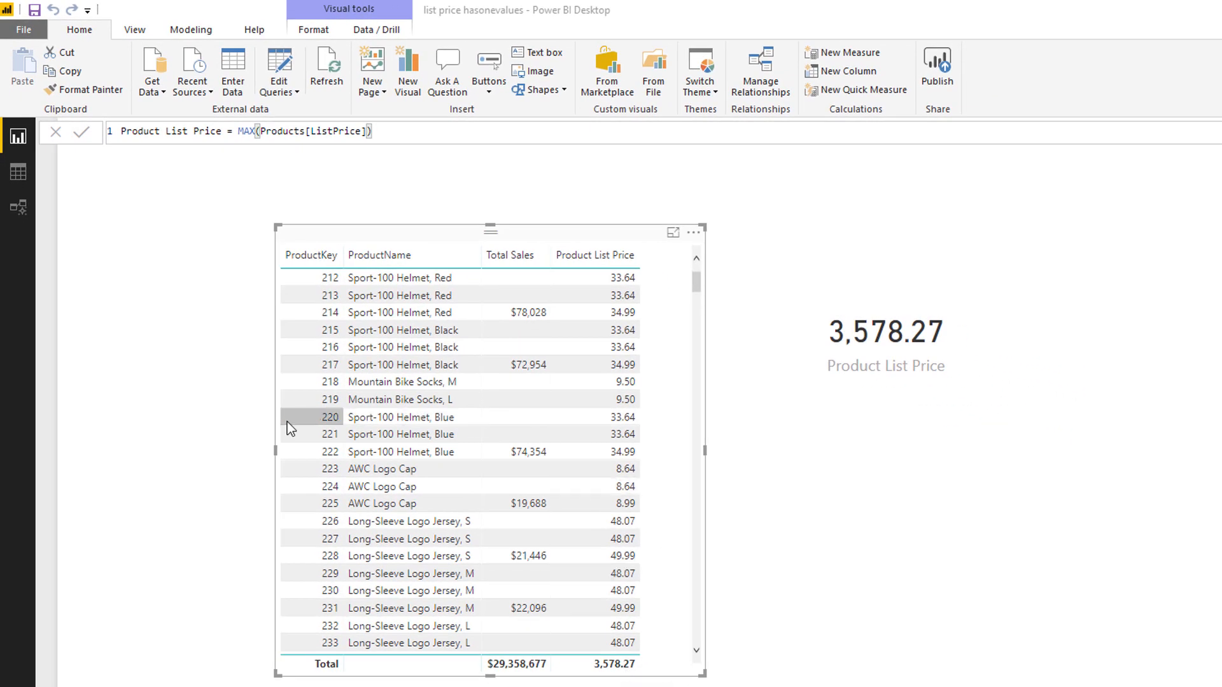
{"action": "mouse_move", "coordinate": [542, 640]}
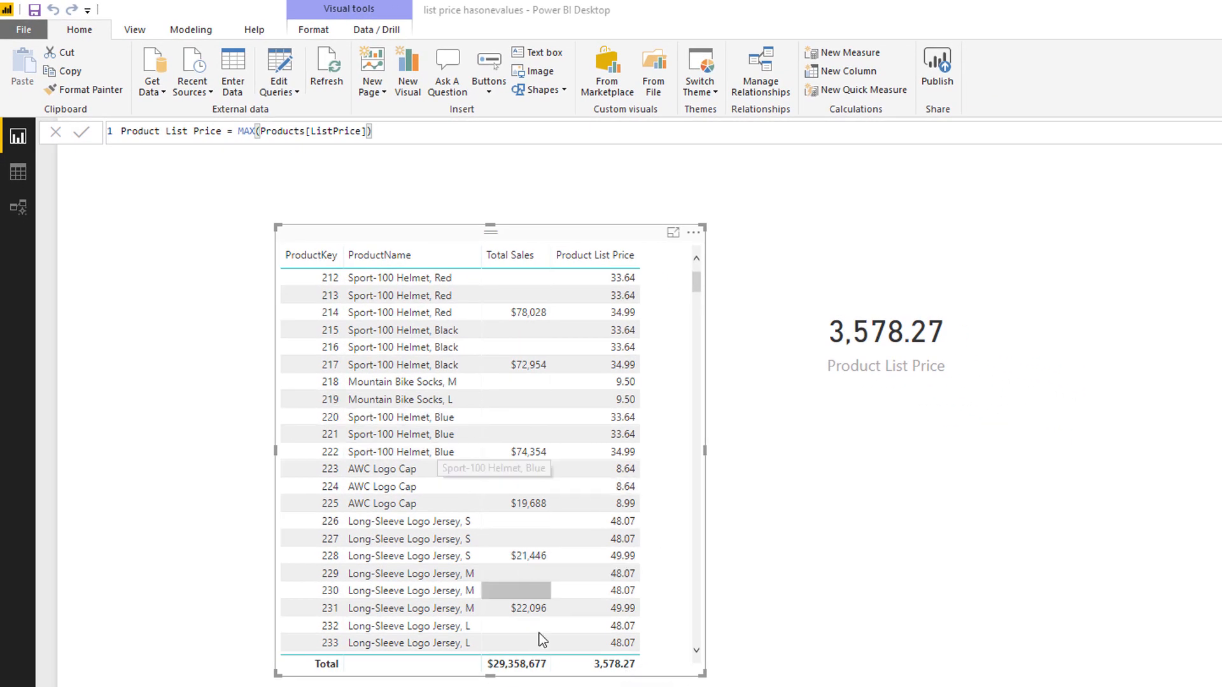
{"action": "mouse_move", "coordinate": [614, 672]}
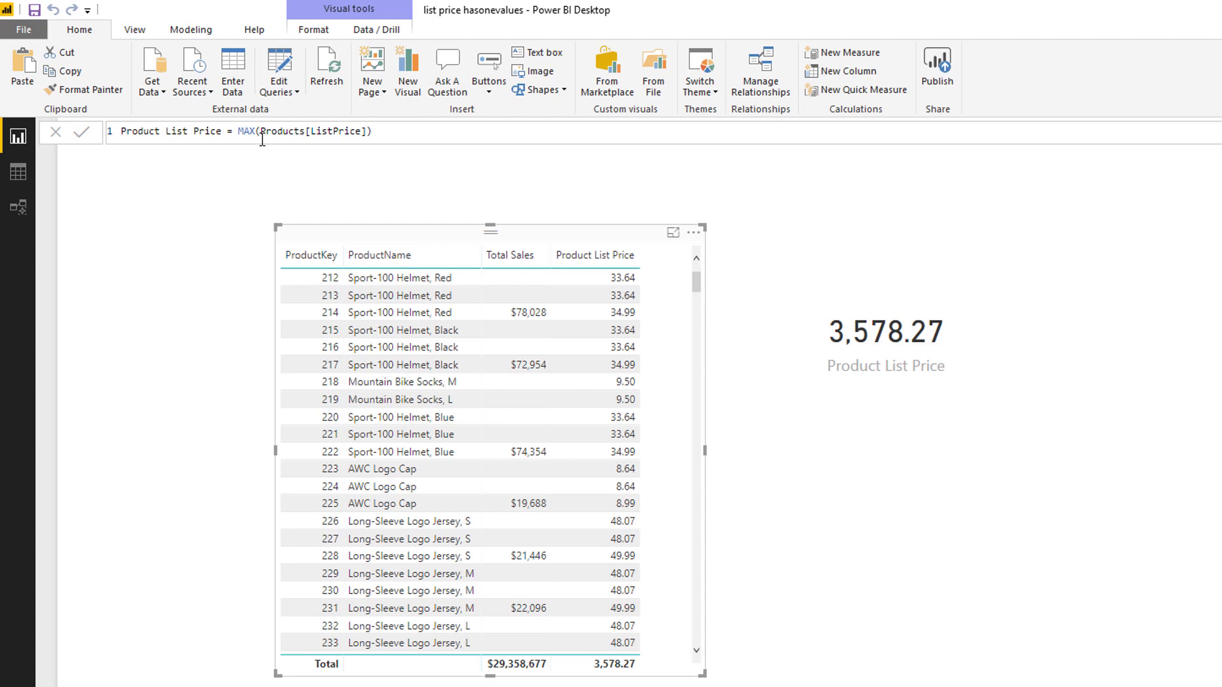
Step: Swap MAX for MIN in the measure so the total and card drop to 2.29
{"action": "double_click", "coordinate": [264, 131]}
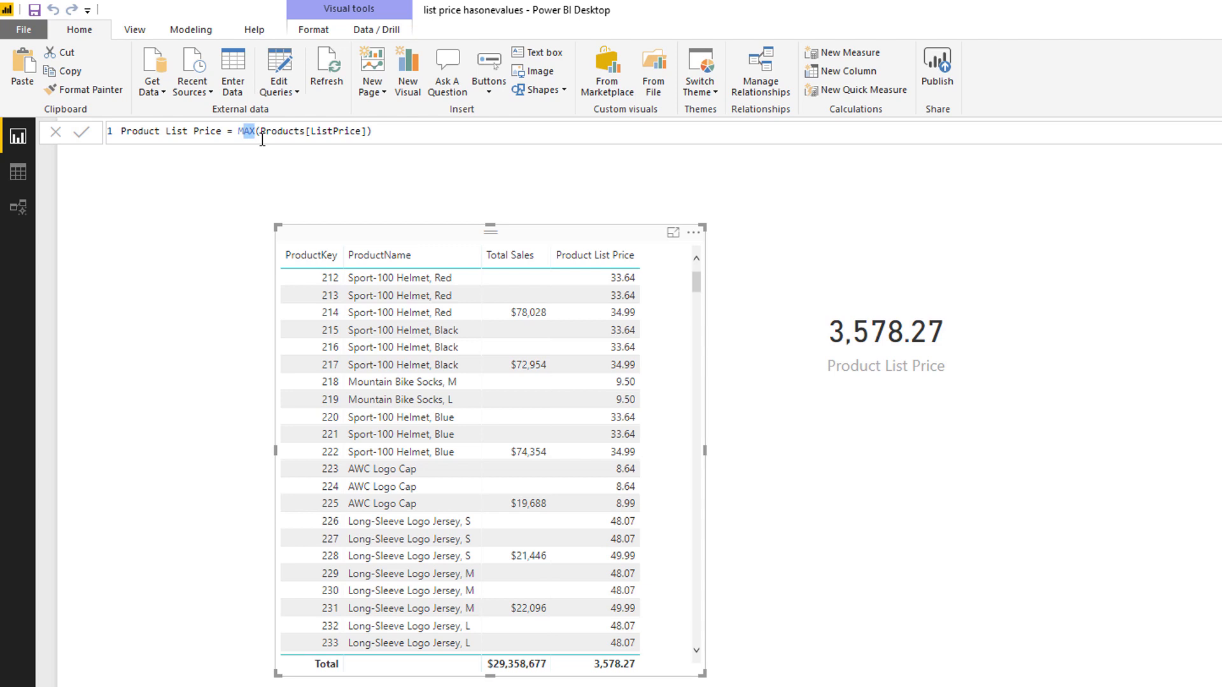
{"action": "type", "text": "MIN"}
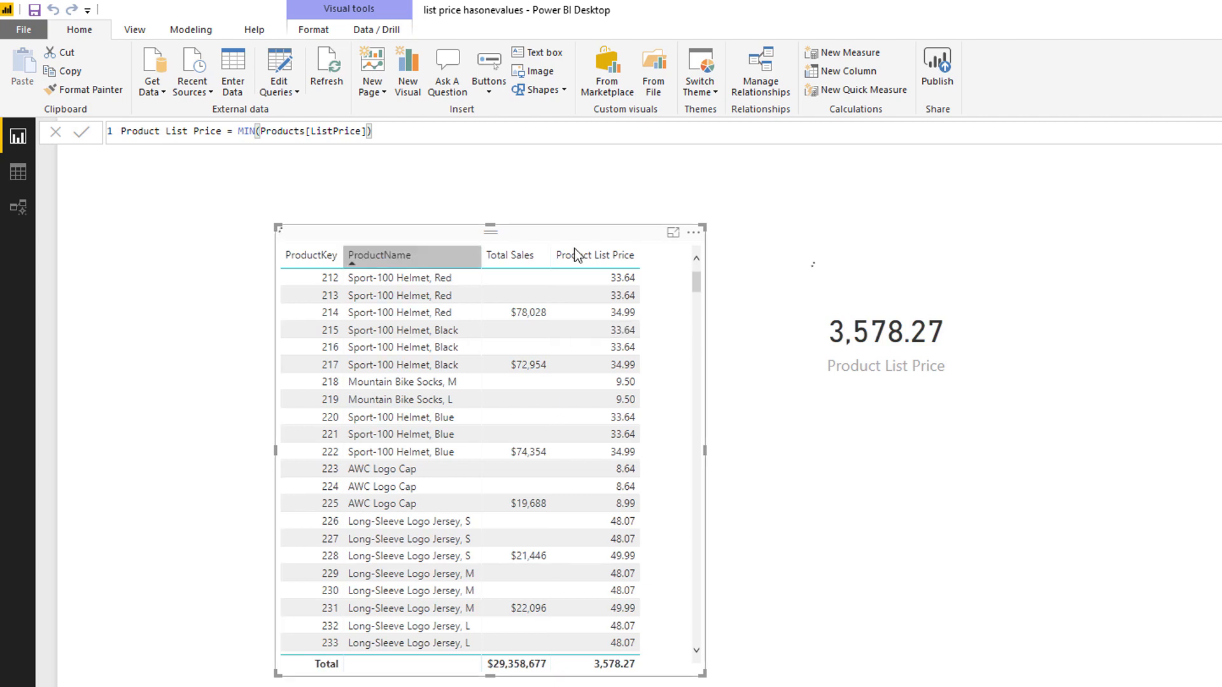
{"action": "left_click", "coordinate": [621, 278]}
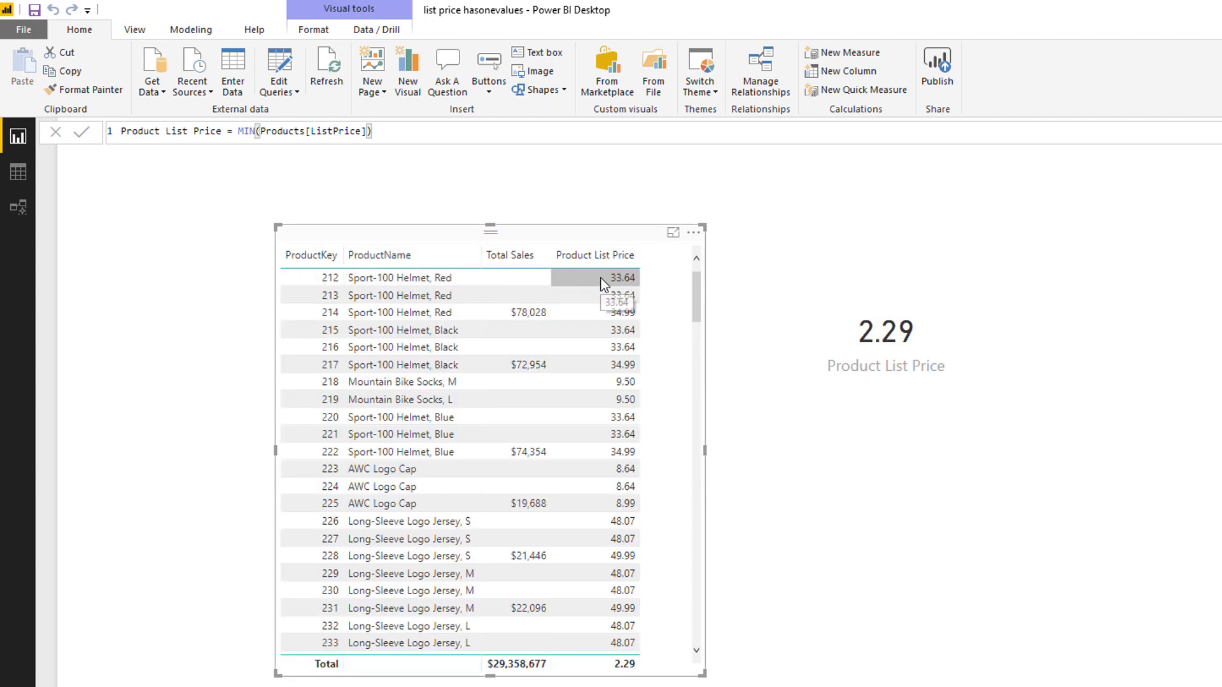
{"action": "mouse_move", "coordinate": [628, 673]}
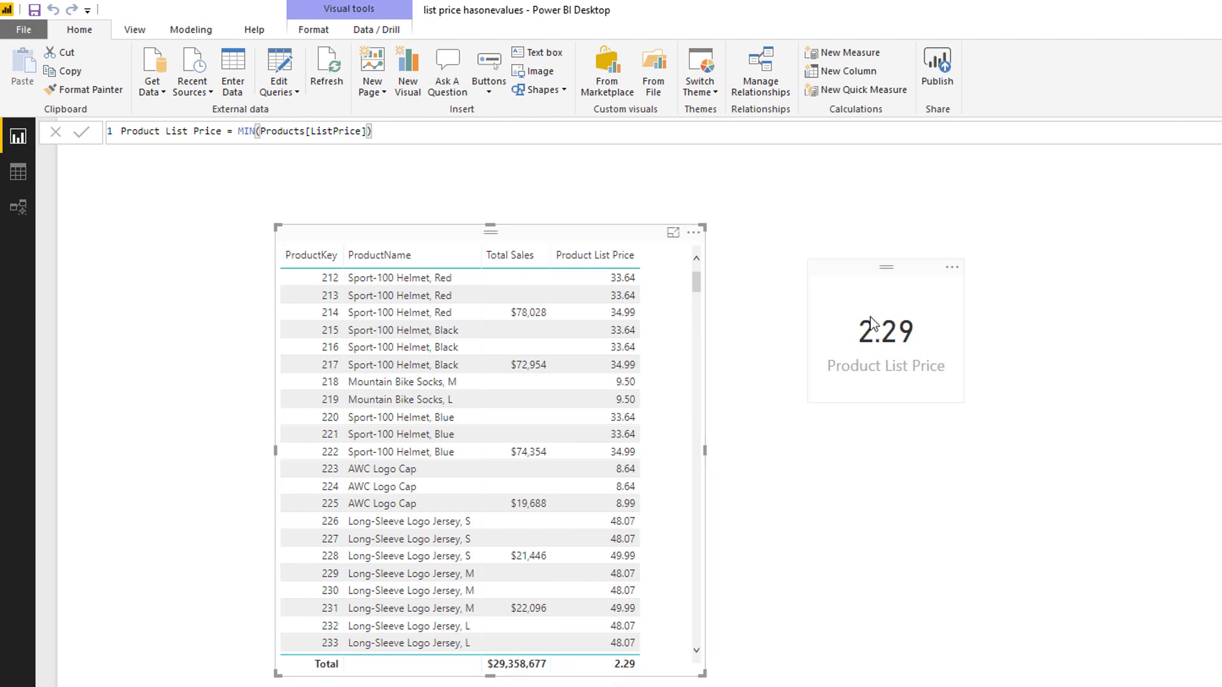
{"action": "mouse_move", "coordinate": [924, 352]}
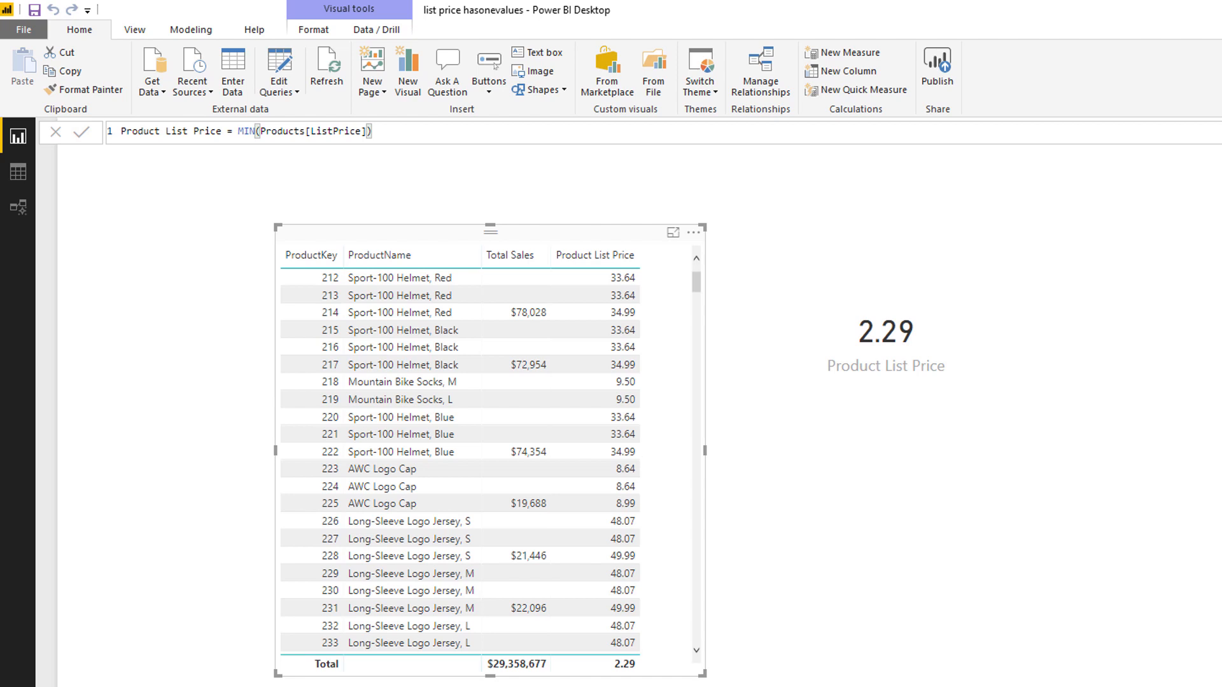
{"action": "mouse_move", "coordinate": [998, 642]}
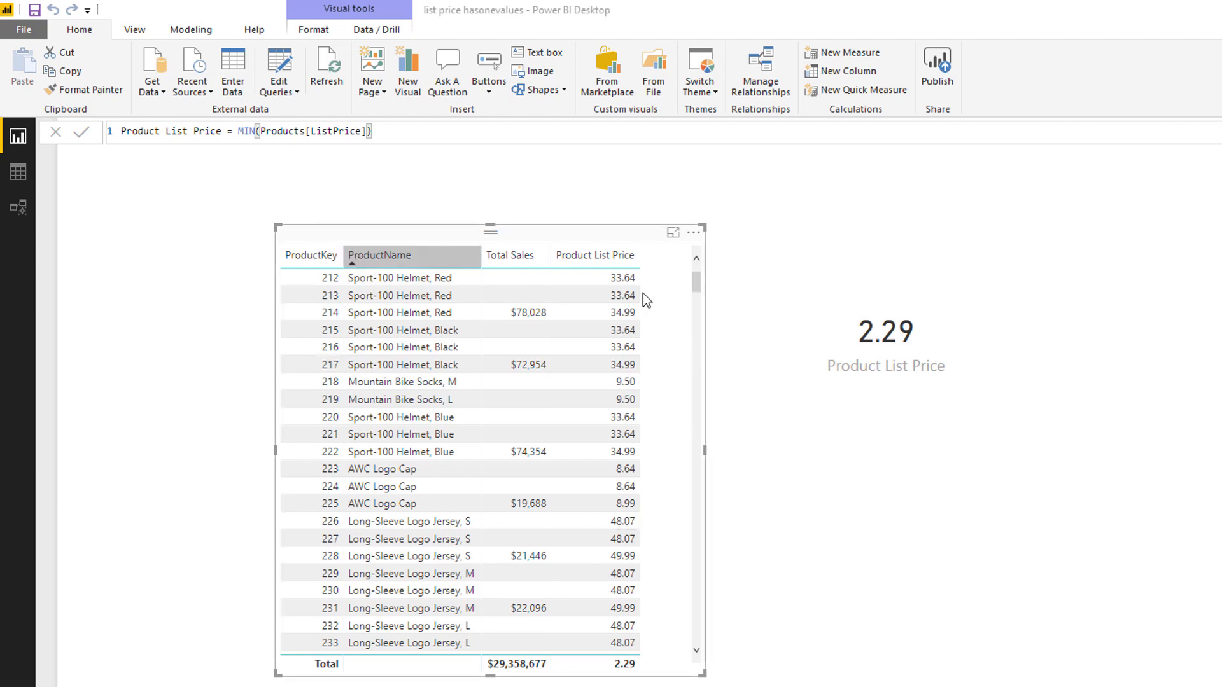
{"action": "mouse_move", "coordinate": [289, 162]}
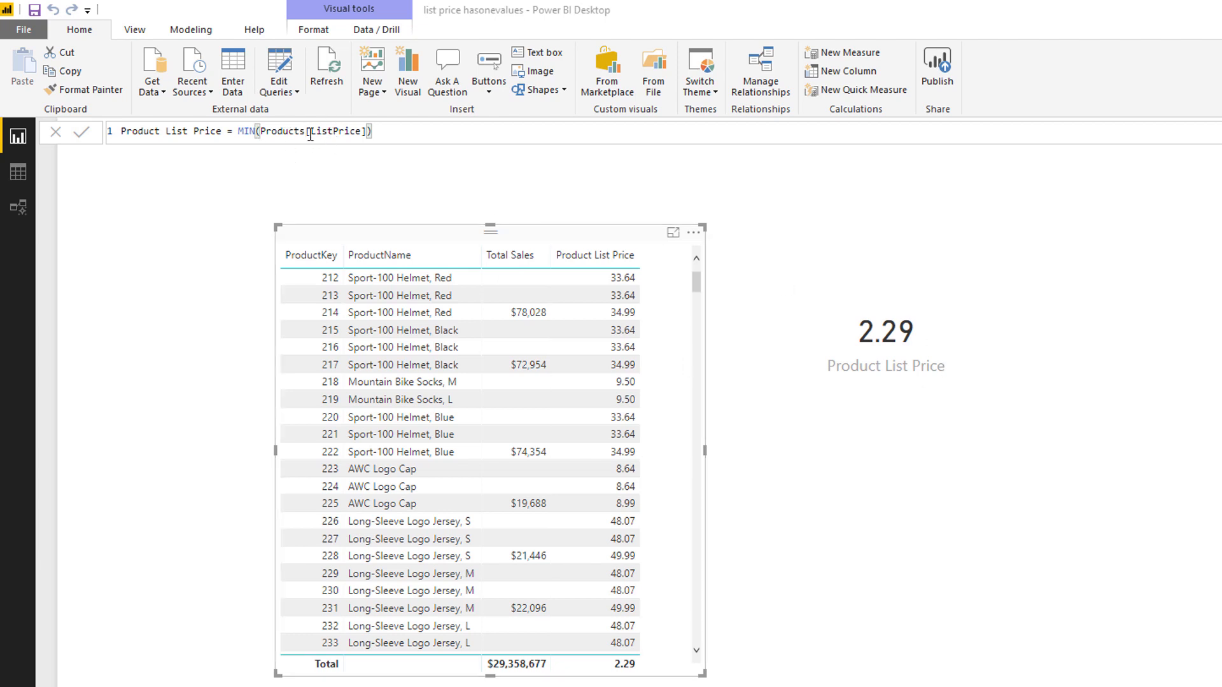
Step: Change the measure to MIN of Products[Category] so rows show category names
{"action": "double_click", "coordinate": [335, 131]}
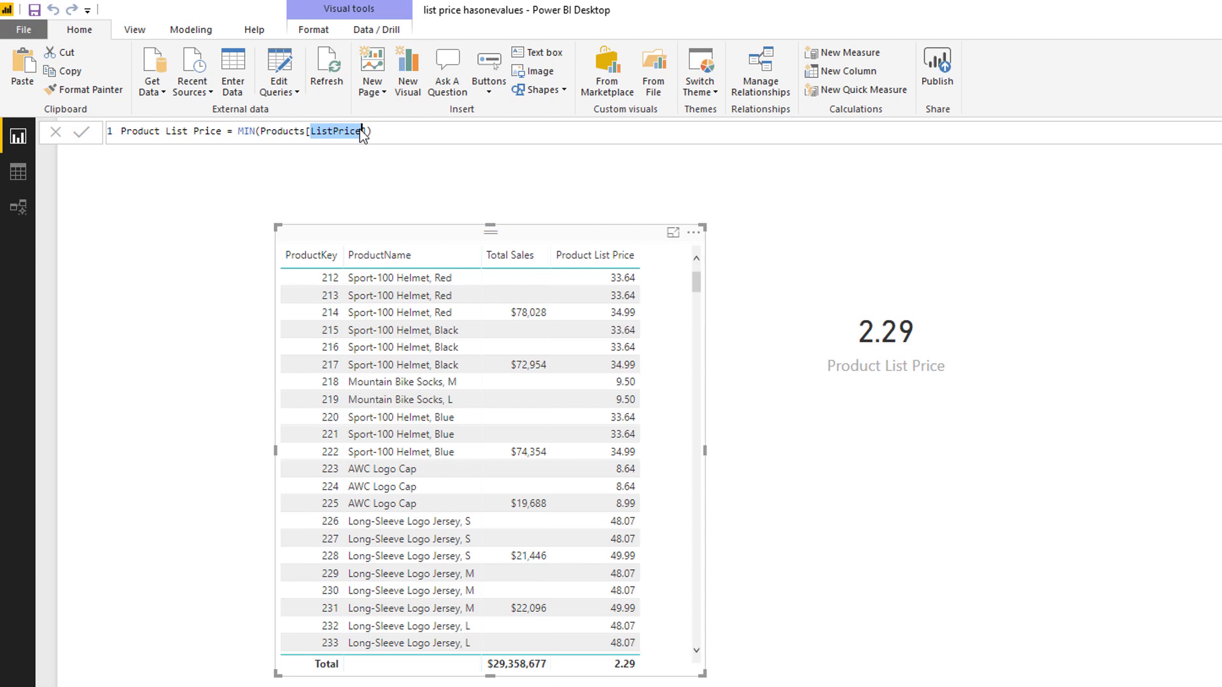
{"action": "mouse_move", "coordinate": [495, 221]}
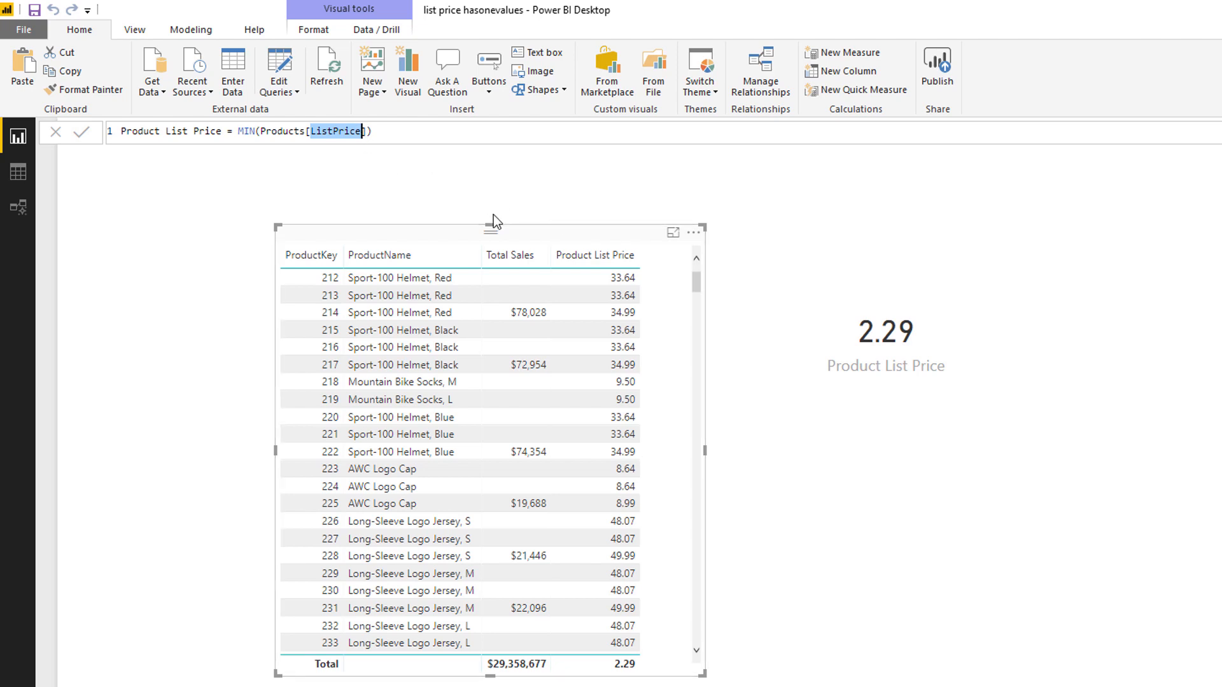
{"action": "type", "text": "ca1"}
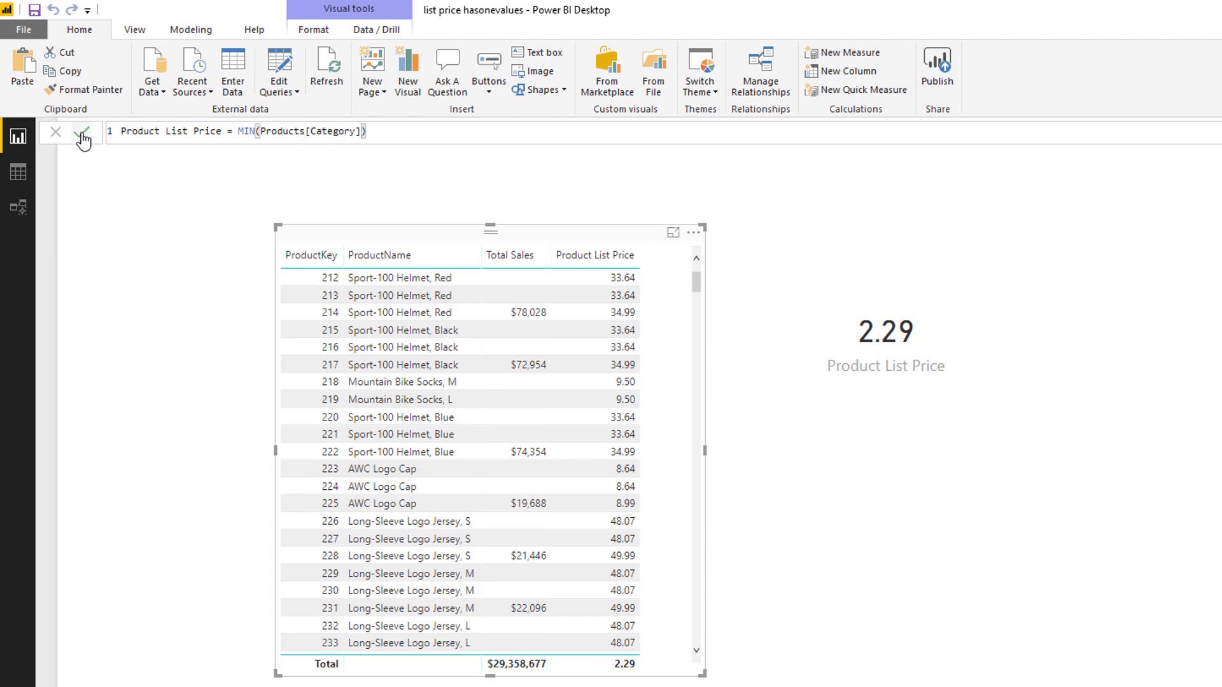
{"action": "left_click", "coordinate": [81, 131]}
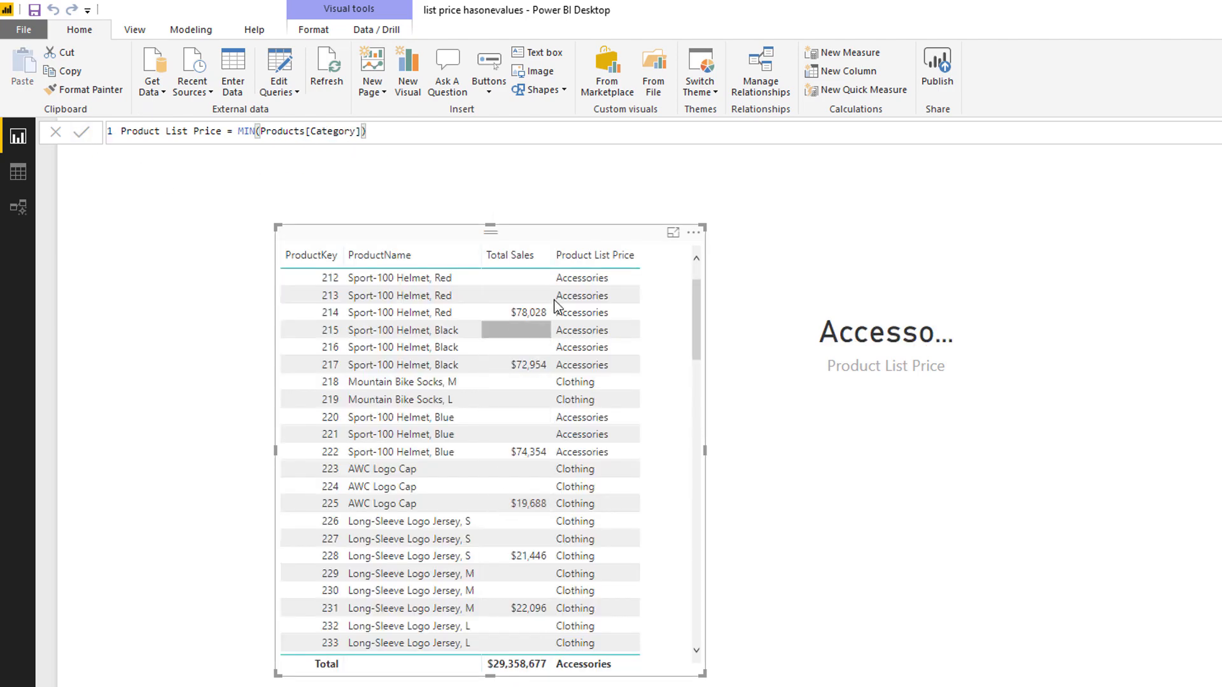
{"action": "left_click", "coordinate": [886, 330]}
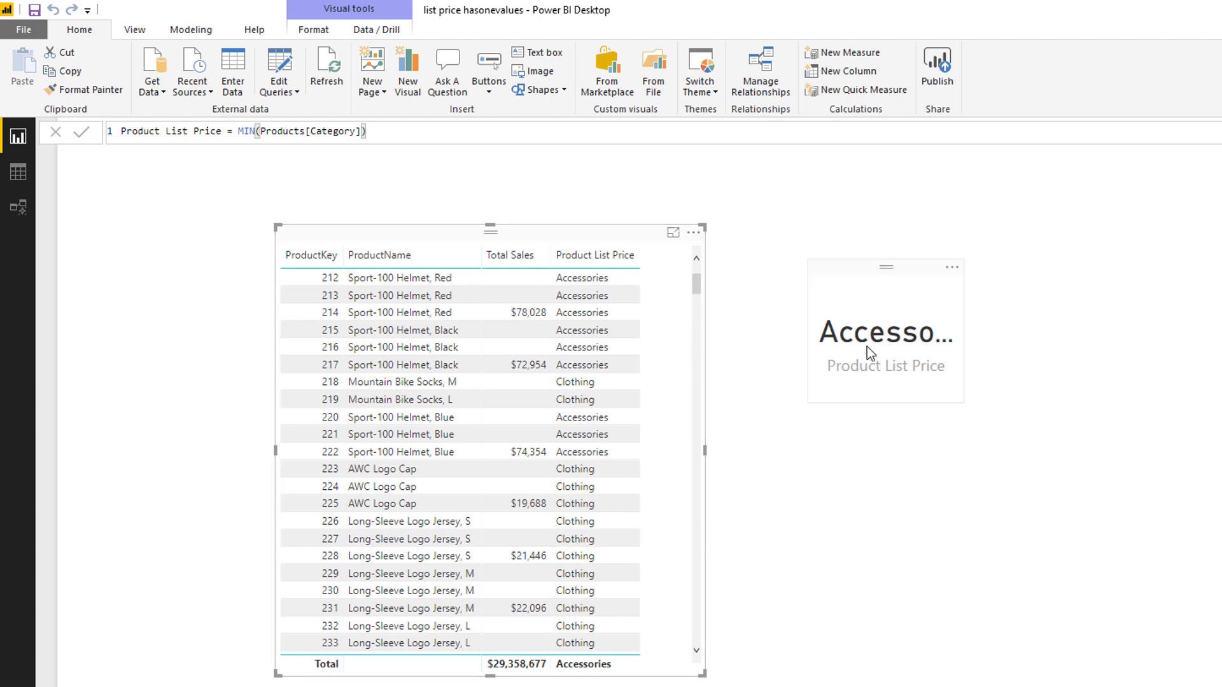
Step: Switch the aggregation to MAX of Category, making the total read Components
{"action": "double_click", "coordinate": [245, 131]}
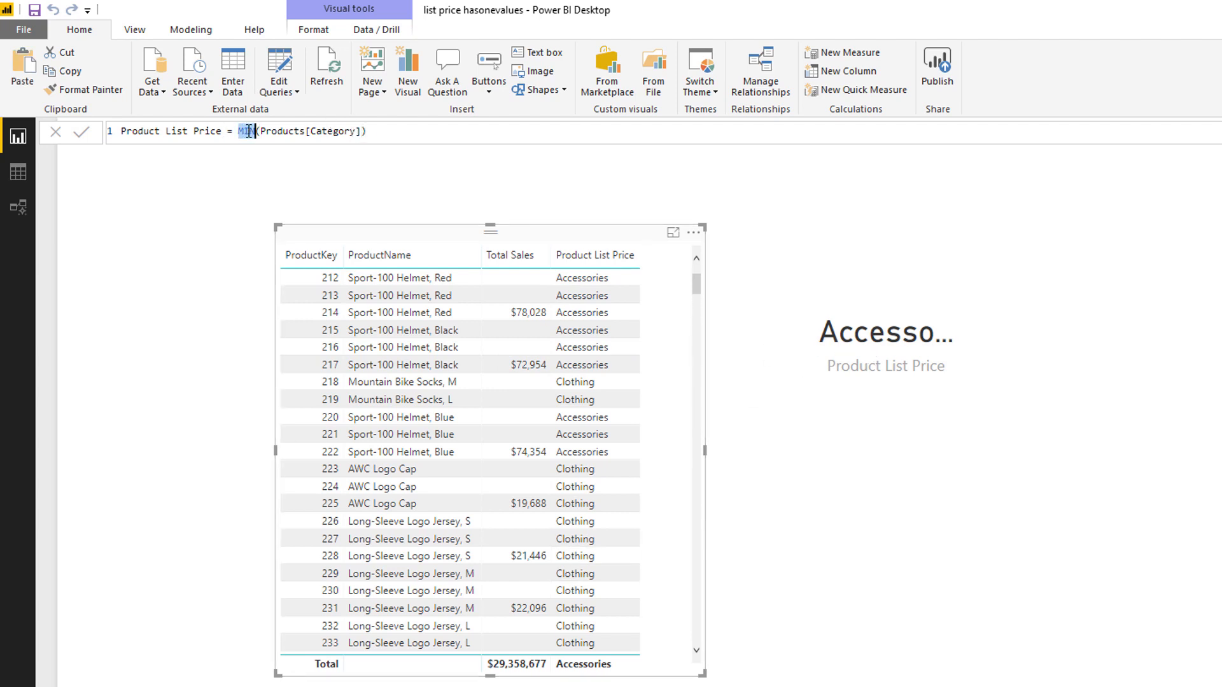
{"action": "type", "text": "MAX"}
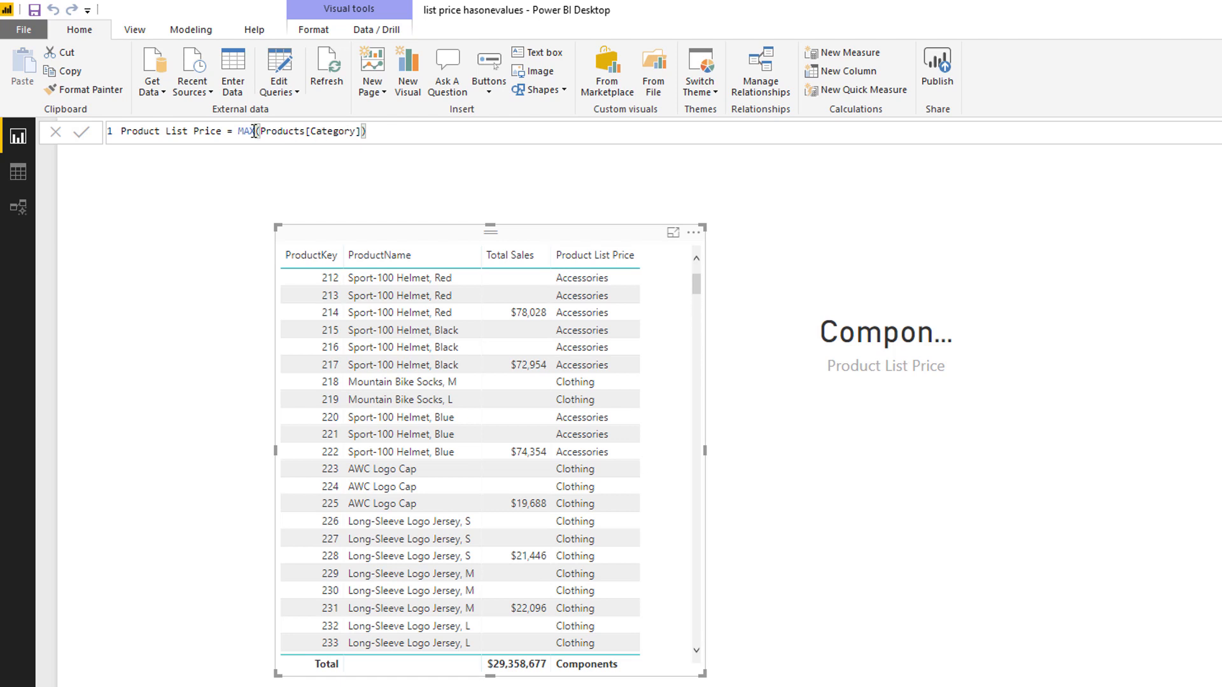
{"action": "double_click", "coordinate": [334, 131]}
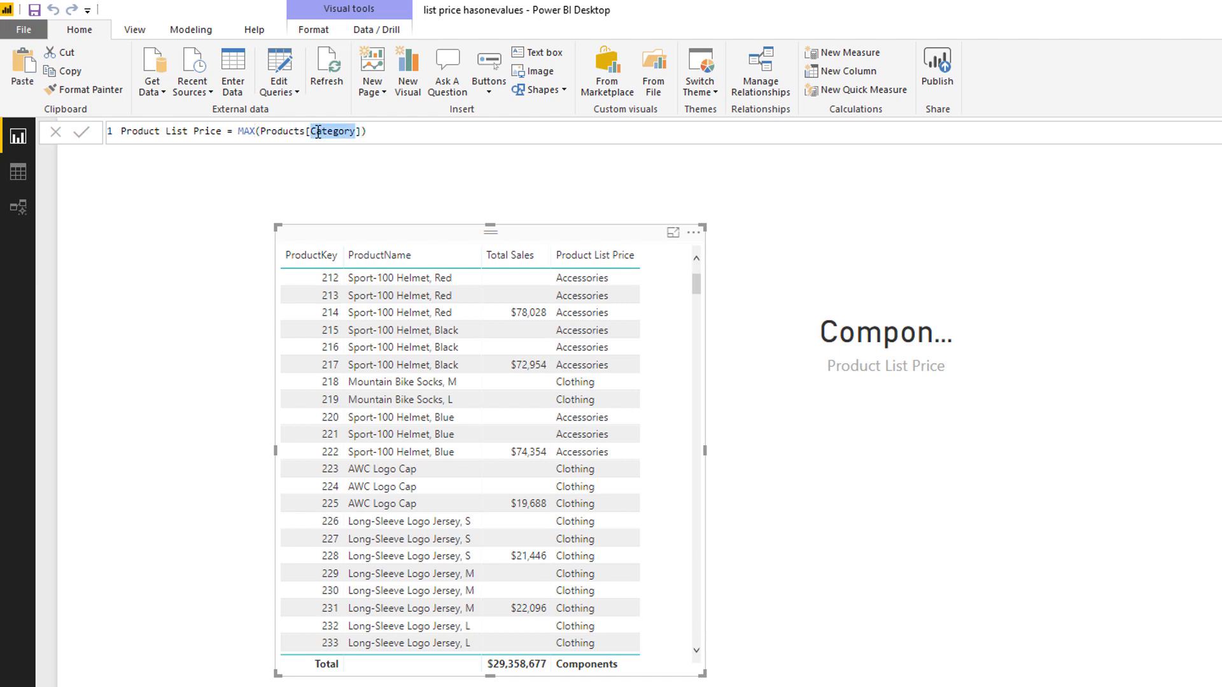
Step: Restore the measure to MAX(Products[ListPrice]) so the total and card read 3,578.27 again
{"action": "type", "text": "ListPrice"}
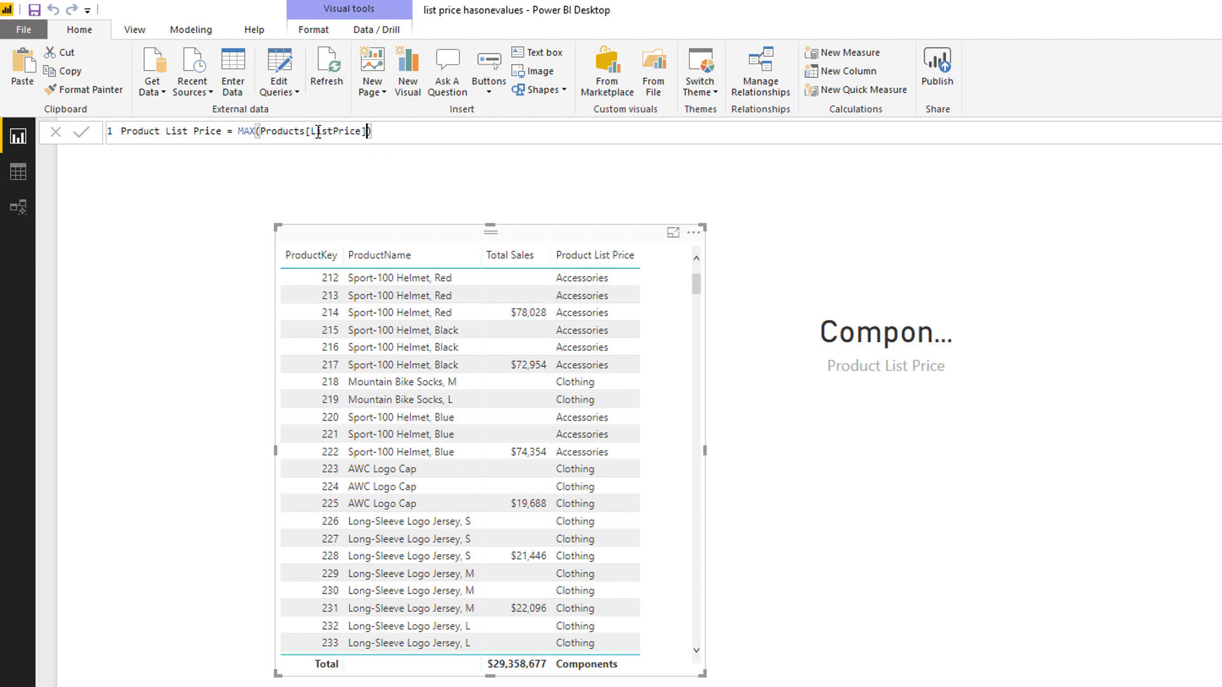
{"action": "left_click", "coordinate": [82, 131]}
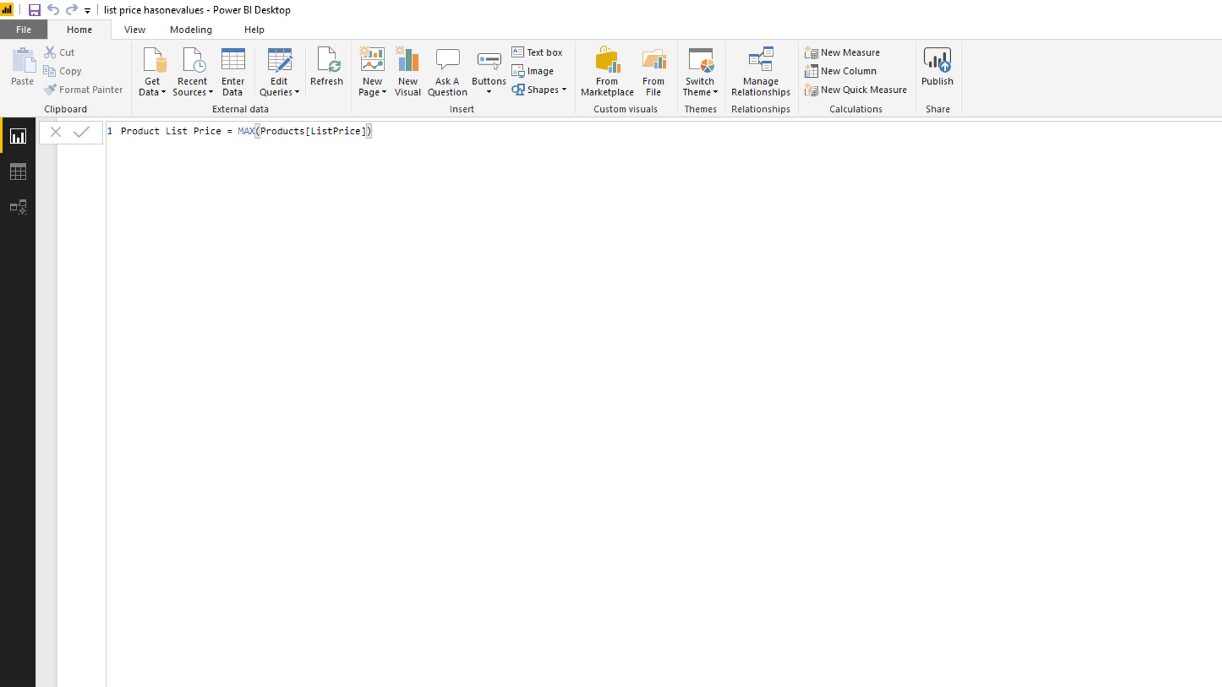
{"action": "left_click", "coordinate": [82, 131]}
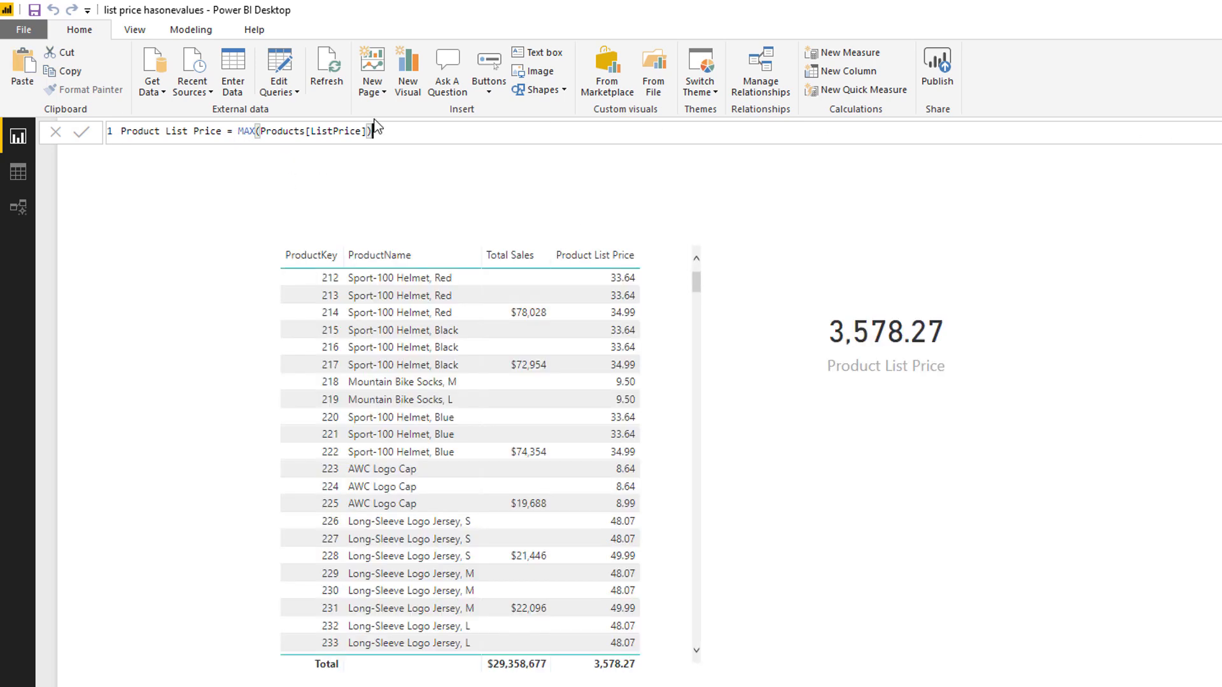
Step: Rewrite the measure as VALUES(Products[ListPrice]) without committing it yet
{"action": "double_click", "coordinate": [244, 131]}
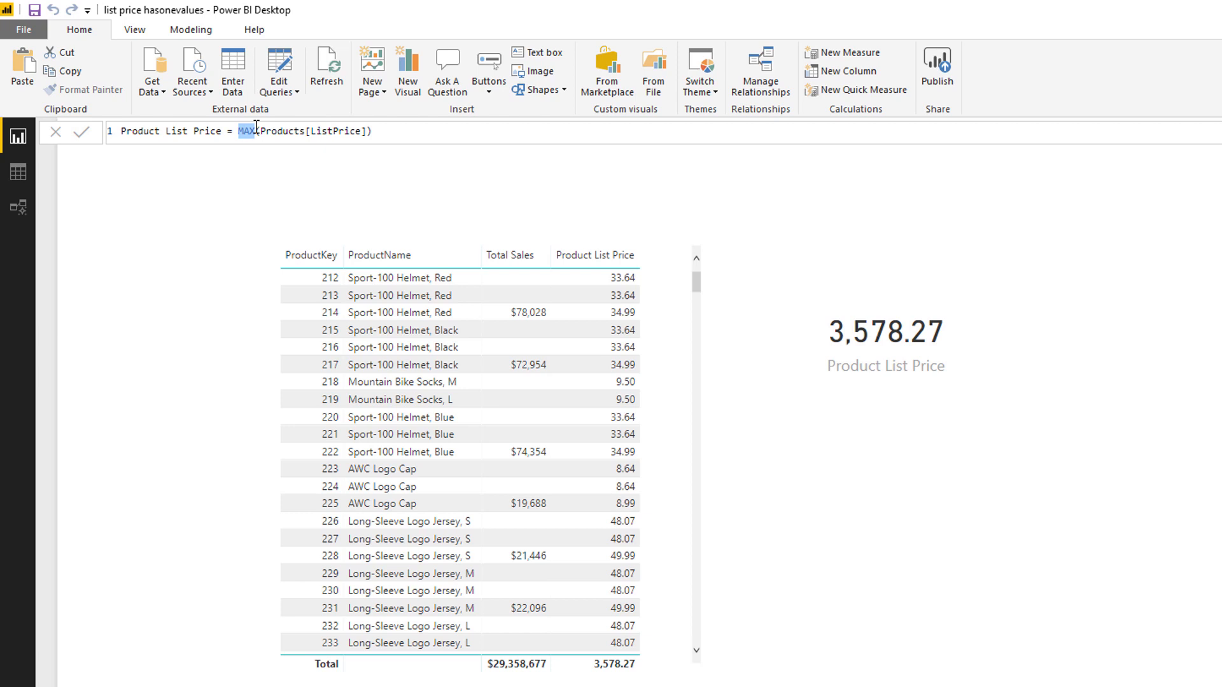
{"action": "type", "text": "VALUES"}
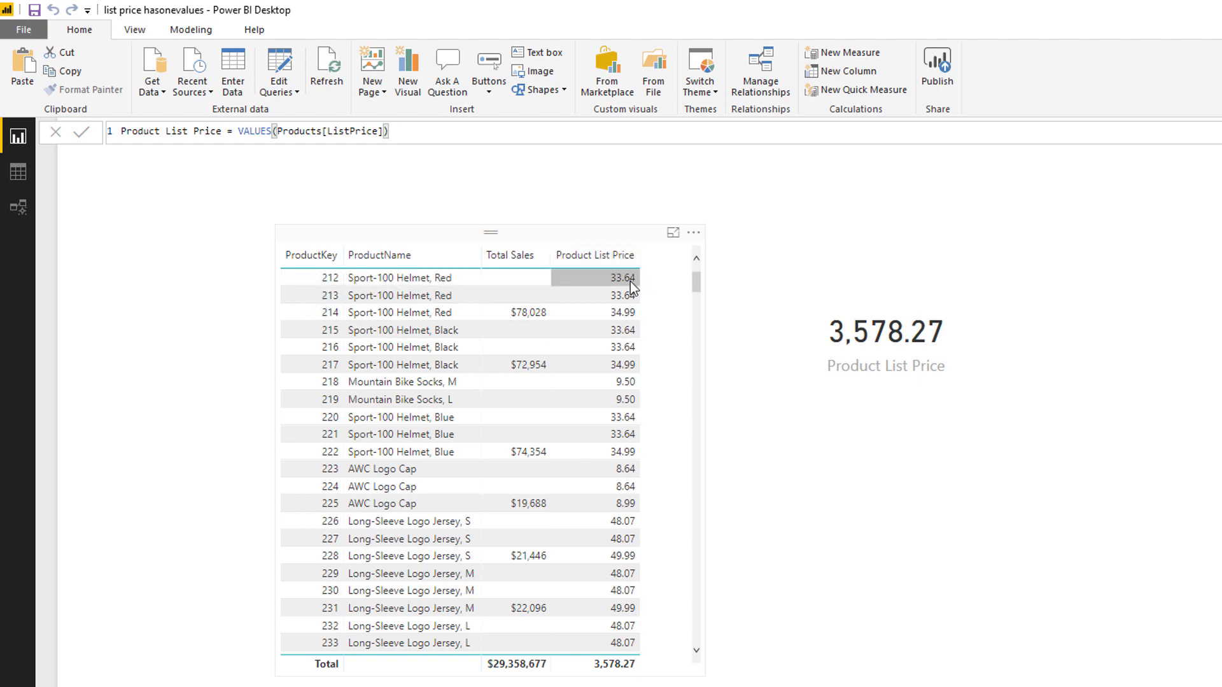
{"action": "mouse_move", "coordinate": [633, 285]}
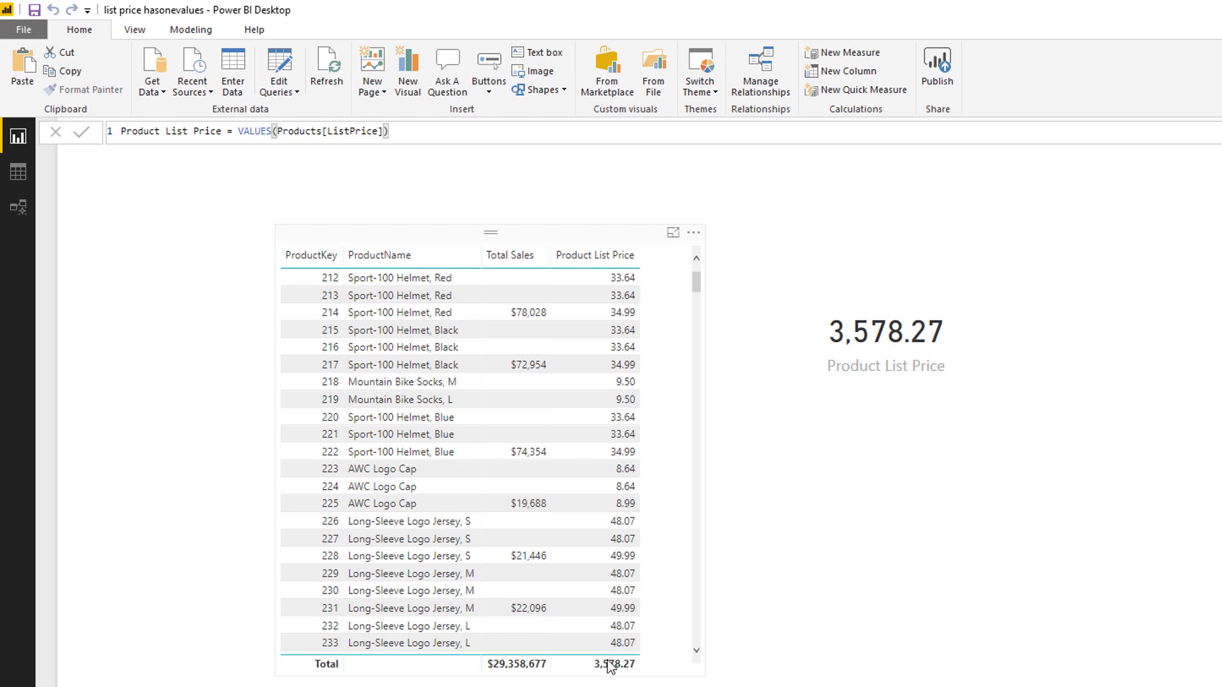
{"action": "mouse_move", "coordinate": [622, 673]}
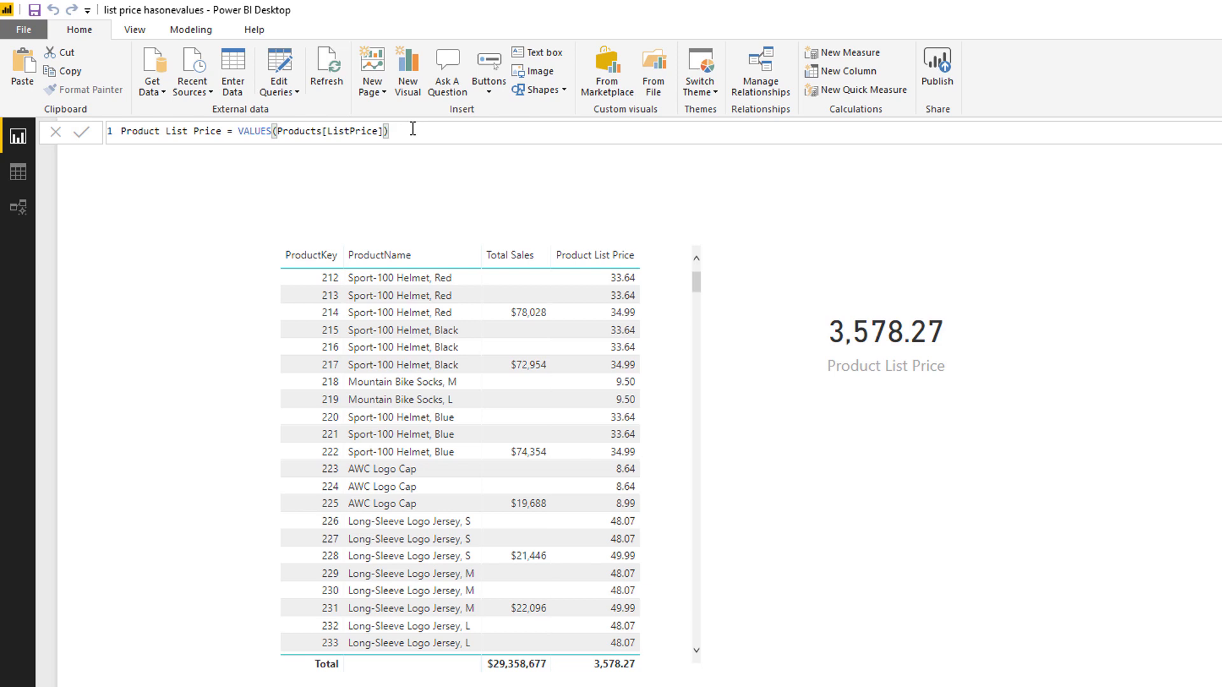
{"action": "left_click", "coordinate": [382, 504]}
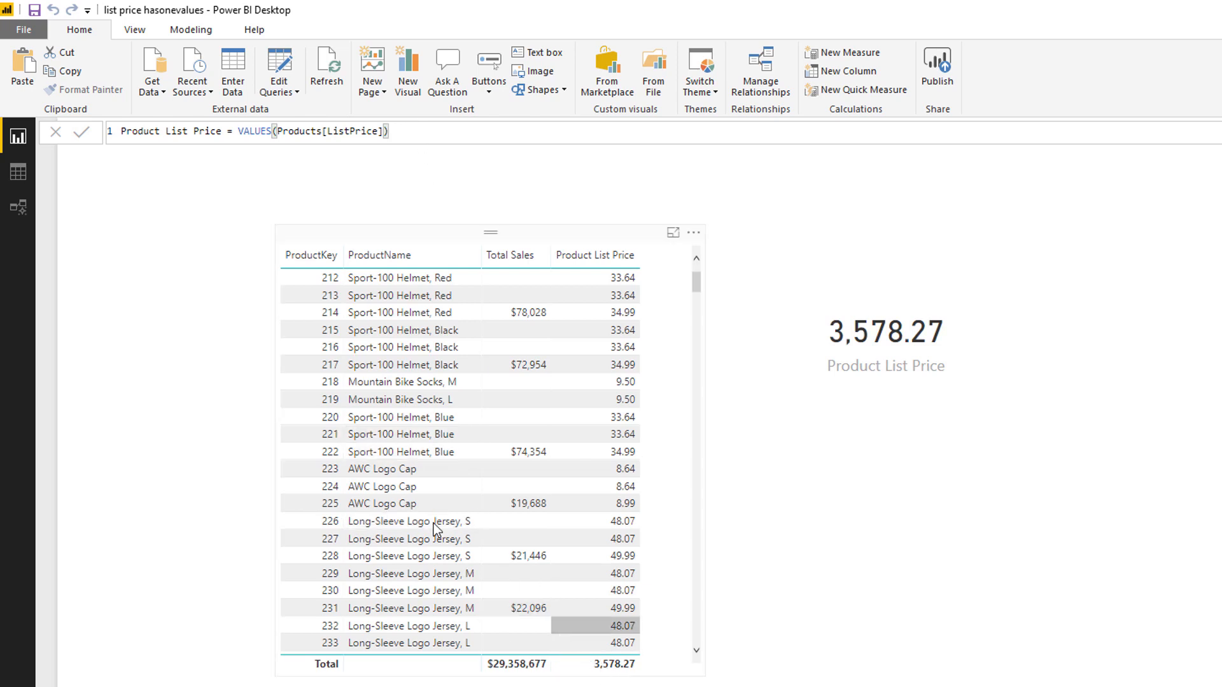
{"action": "mouse_move", "coordinate": [82, 132]}
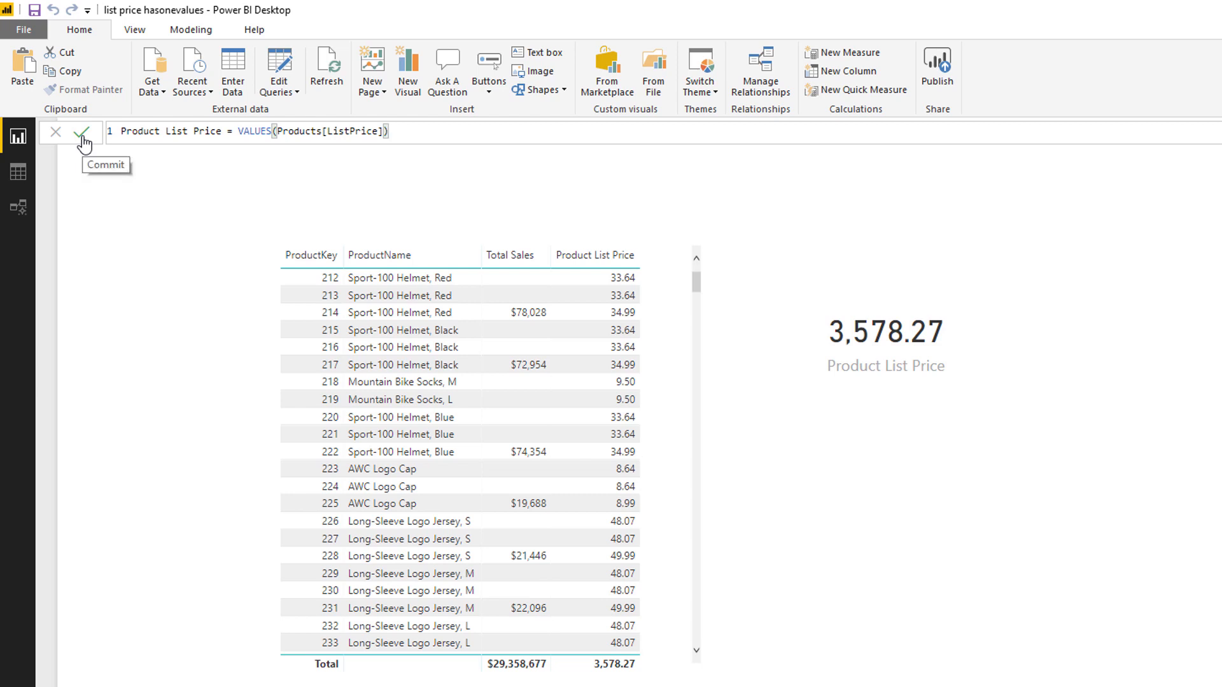
Step: Commit the VALUES-based measure, which leaves the table and card unable to display
{"action": "left_click", "coordinate": [82, 131]}
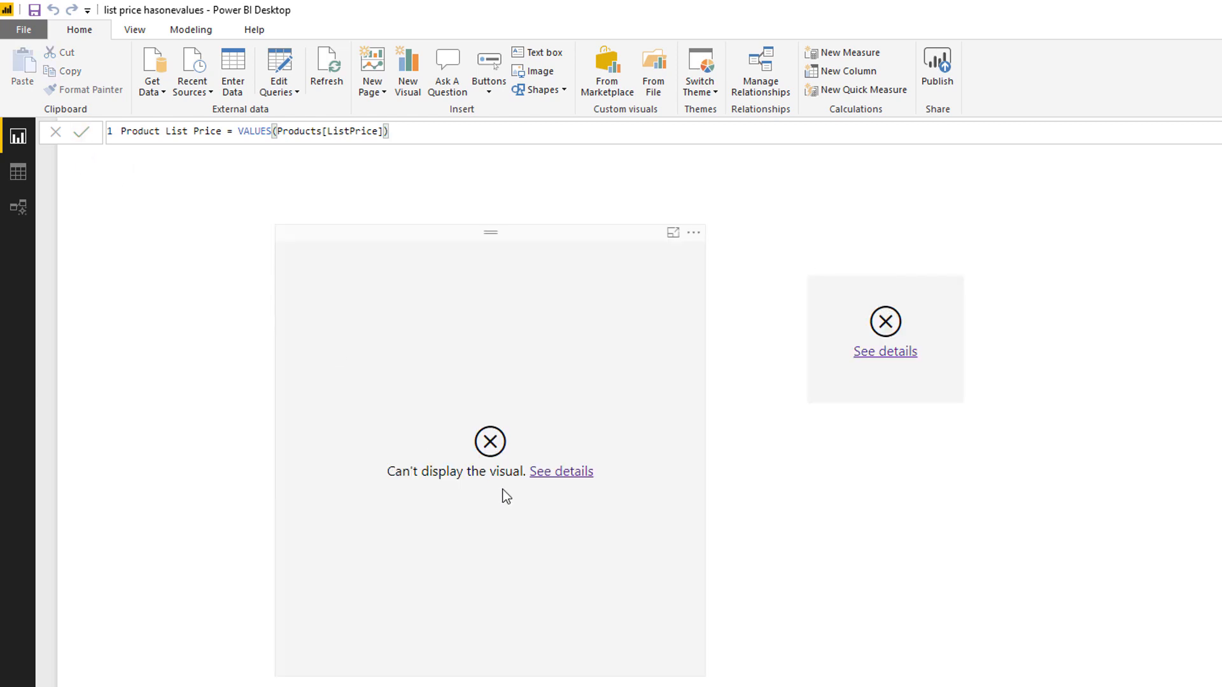
{"action": "mouse_move", "coordinate": [298, 178]}
{"action": "type", "text": "cou"}
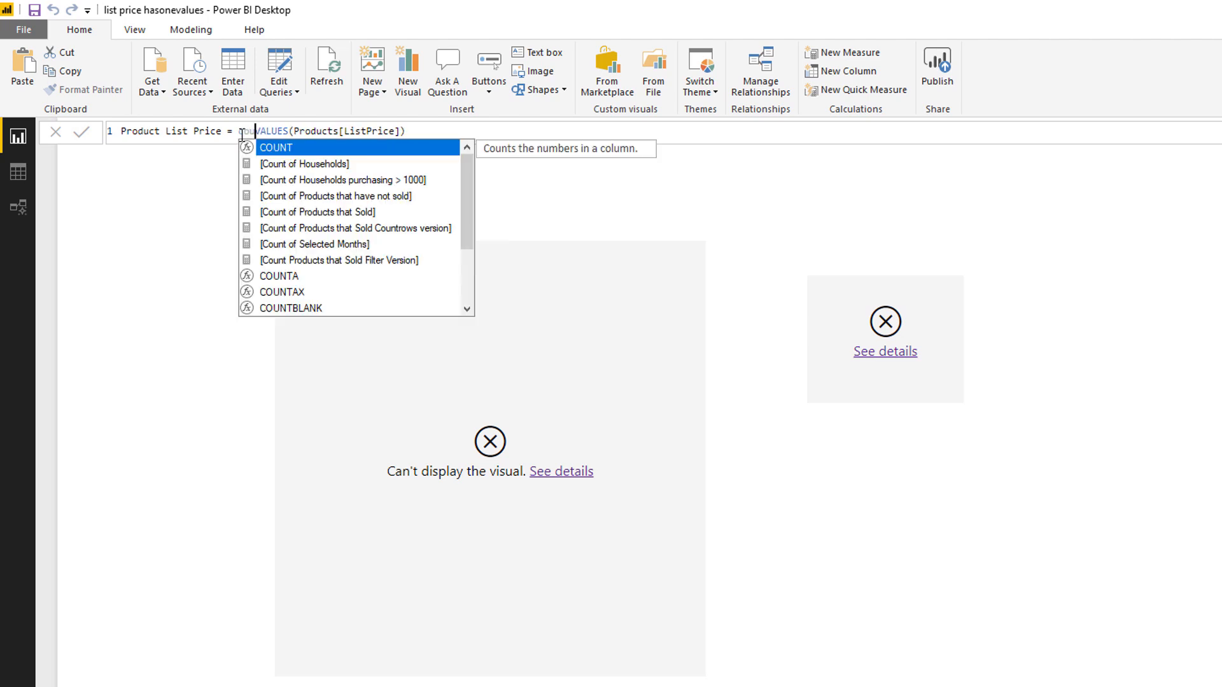
Step: Wrap VALUES in COUNTROWS so each product counts 1 and the total shows 121
{"action": "type", "text": "COUNTROWS("}
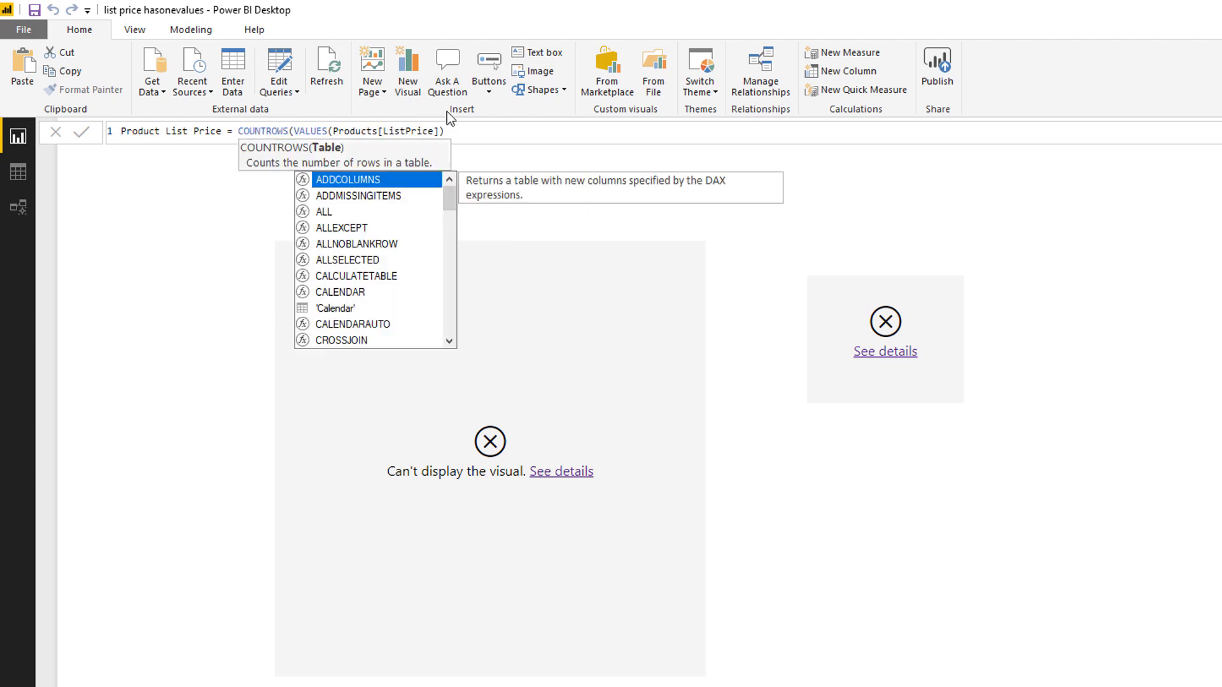
{"action": "left_click", "coordinate": [466, 131]}
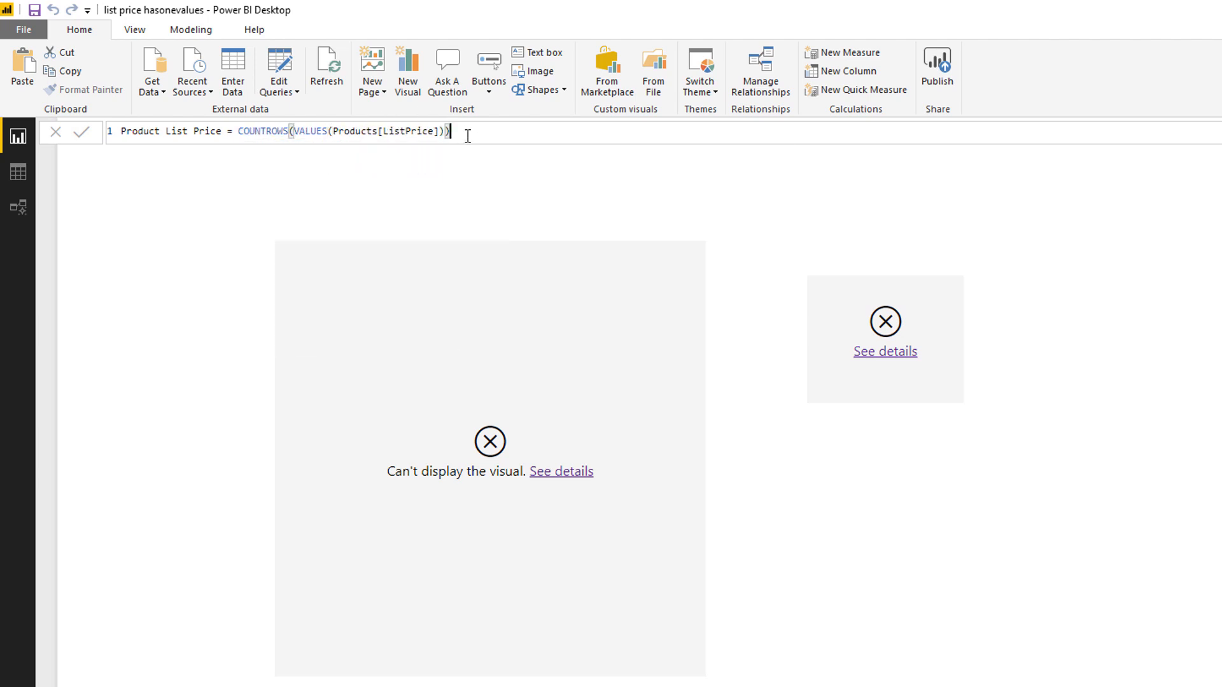
{"action": "left_click", "coordinate": [82, 132]}
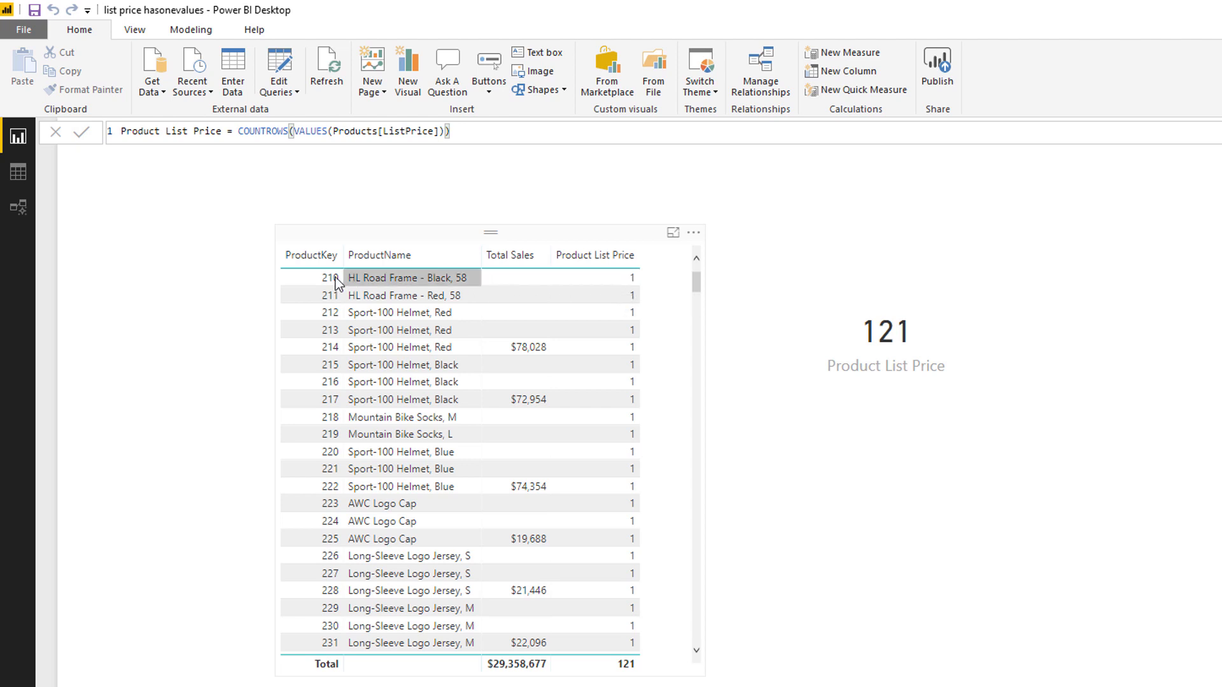
{"action": "mouse_move", "coordinate": [616, 283]}
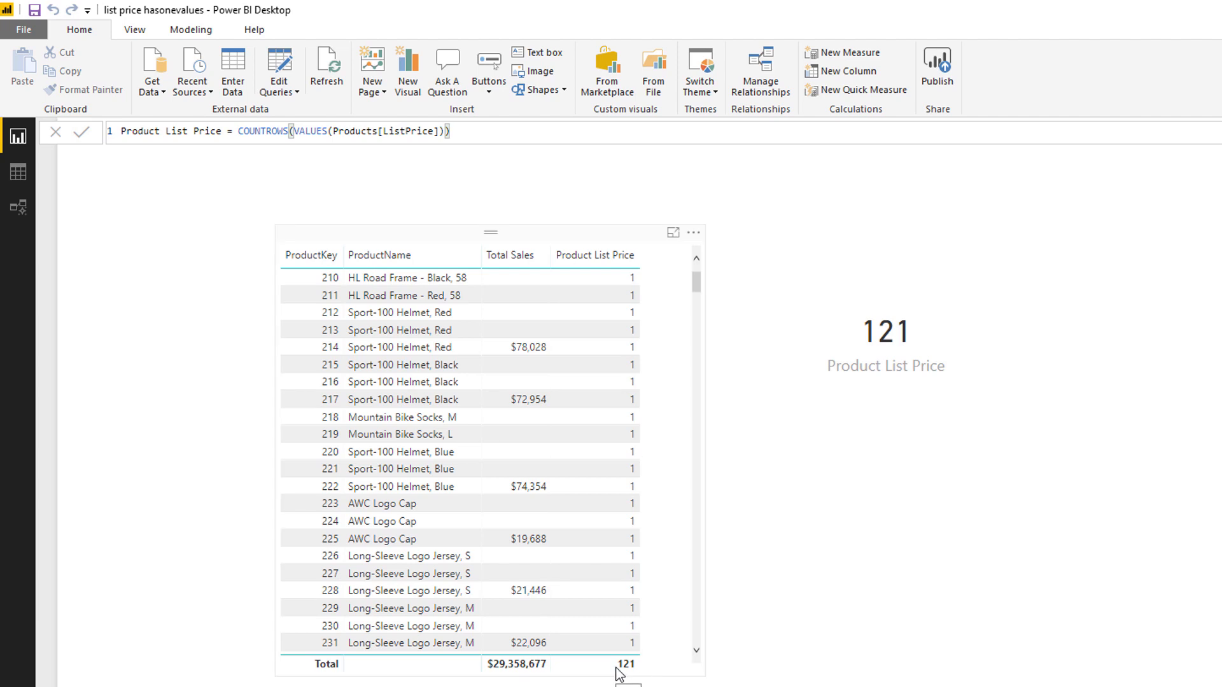
{"action": "scroll", "scroll_direction": "down", "scroll_amount": 3}
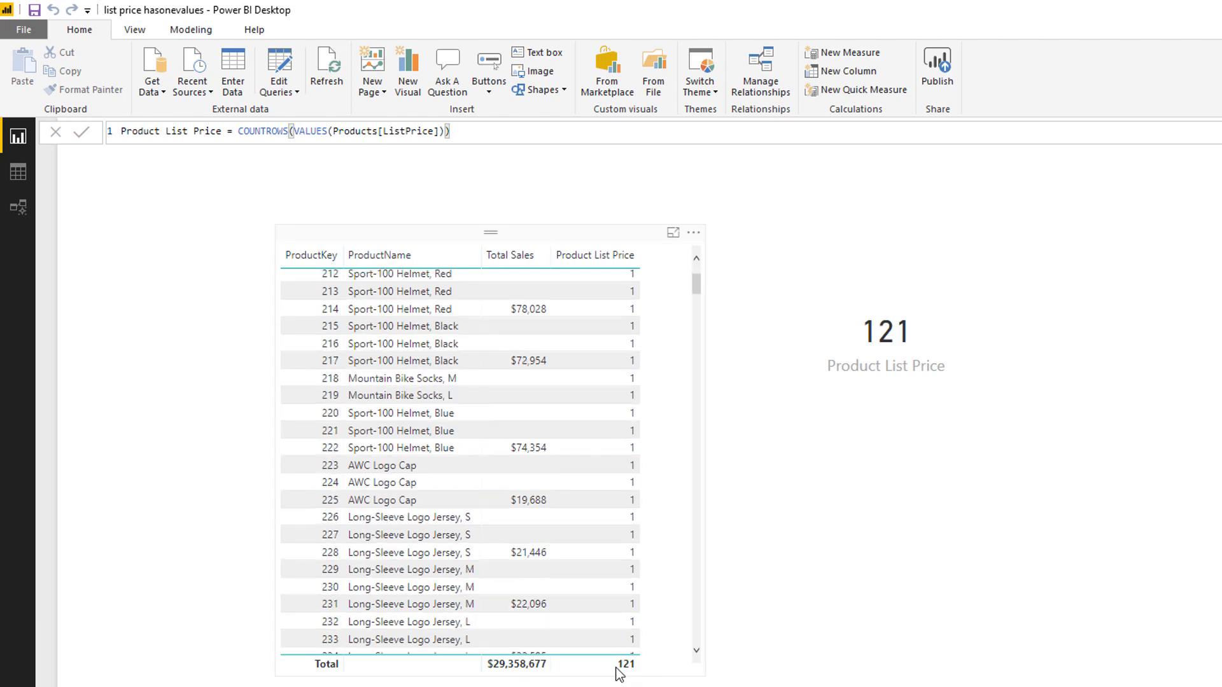
{"action": "scroll", "scroll_direction": "down", "scroll_amount": 3}
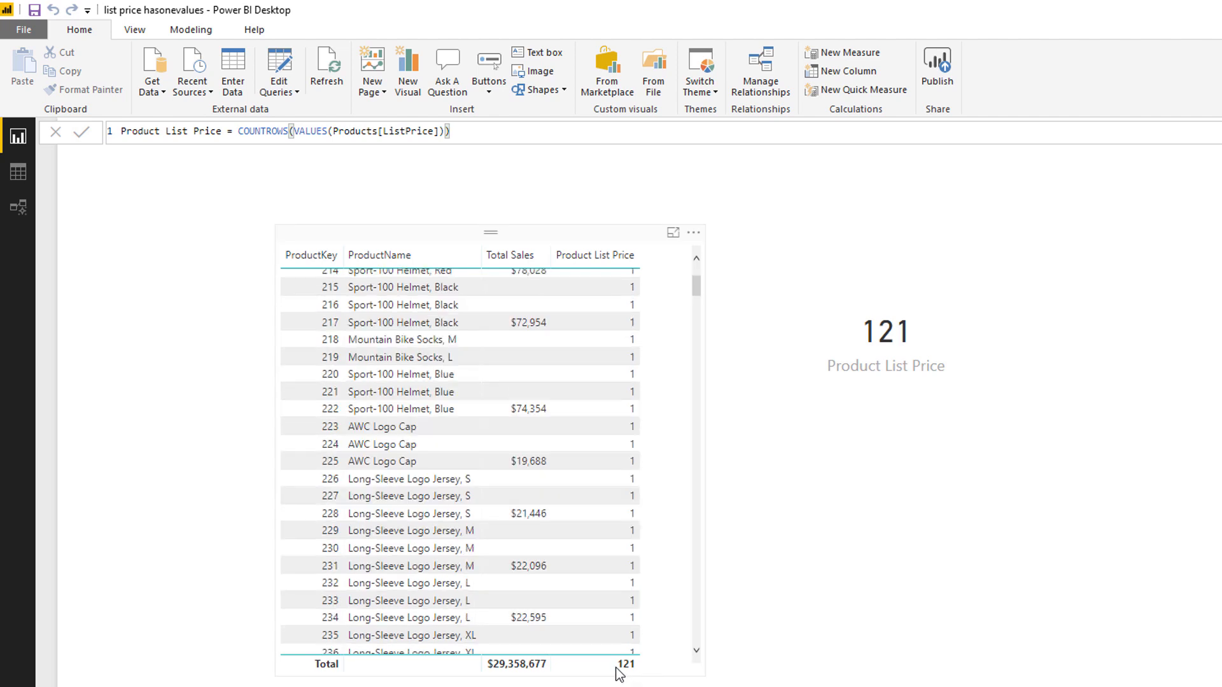
{"action": "scroll", "scroll_direction": "up", "scroll_amount": 3}
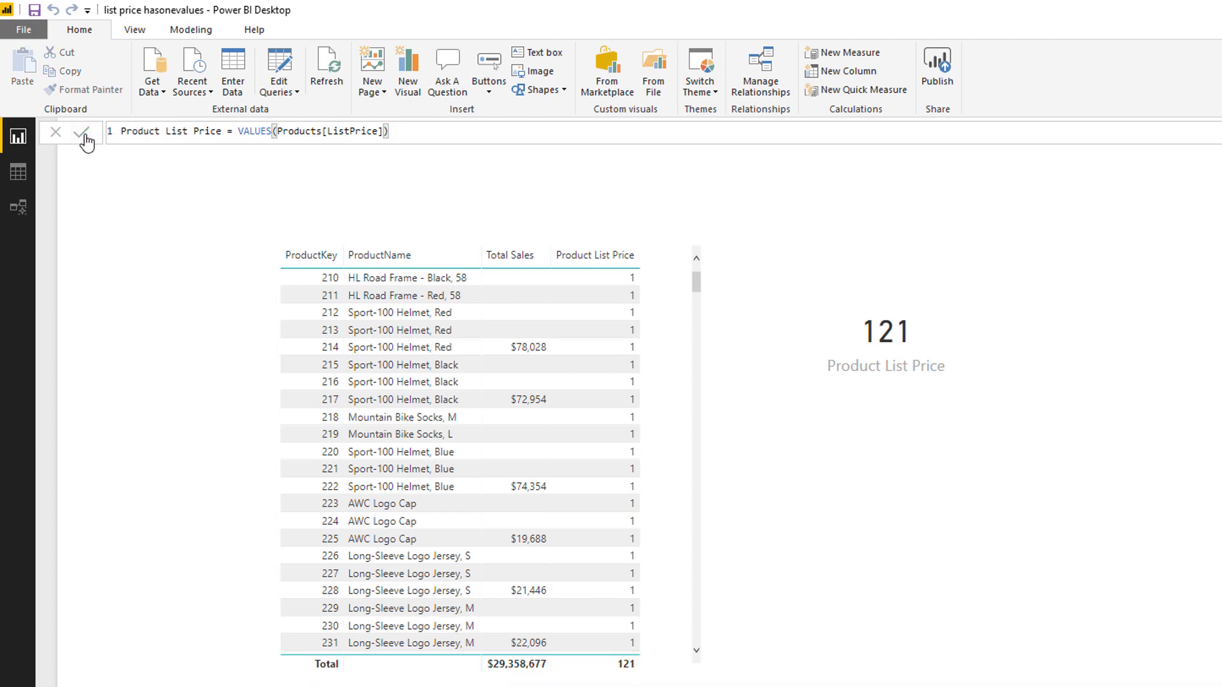
Step: Commit the measure as IF(HASONEVALUE(Products[ListPrice]), VALUES(Products[ListPrice]))
{"action": "left_click", "coordinate": [84, 132]}
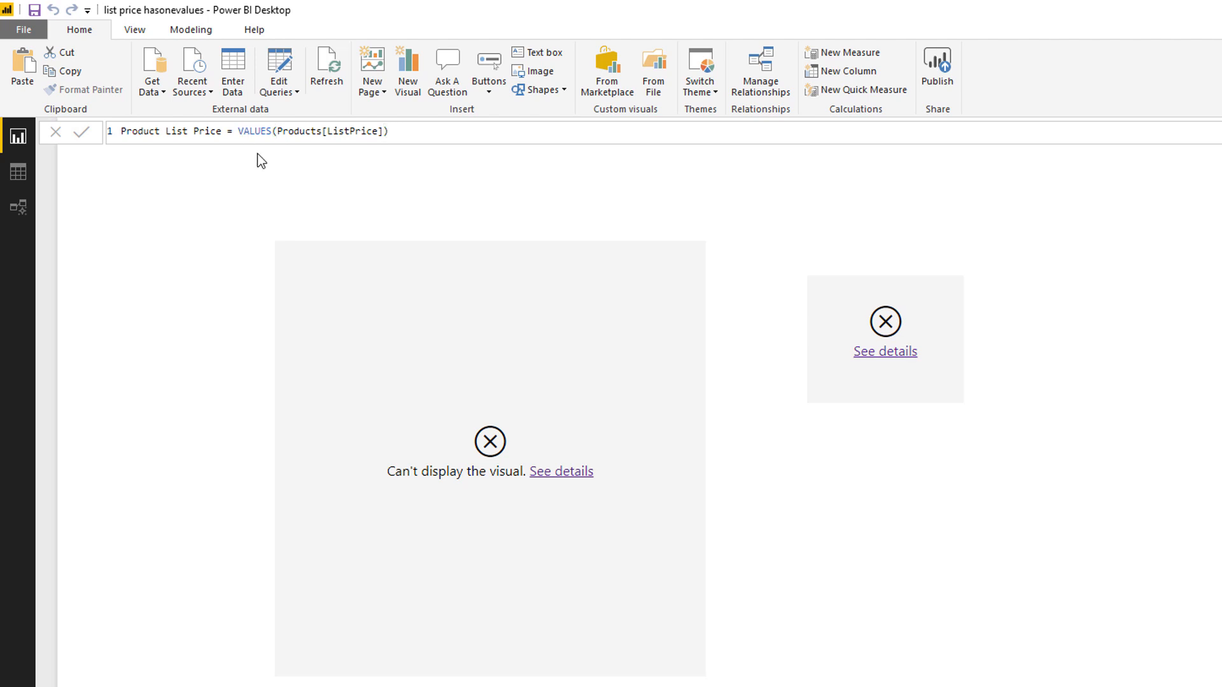
{"action": "type", "text": "if(haso"}
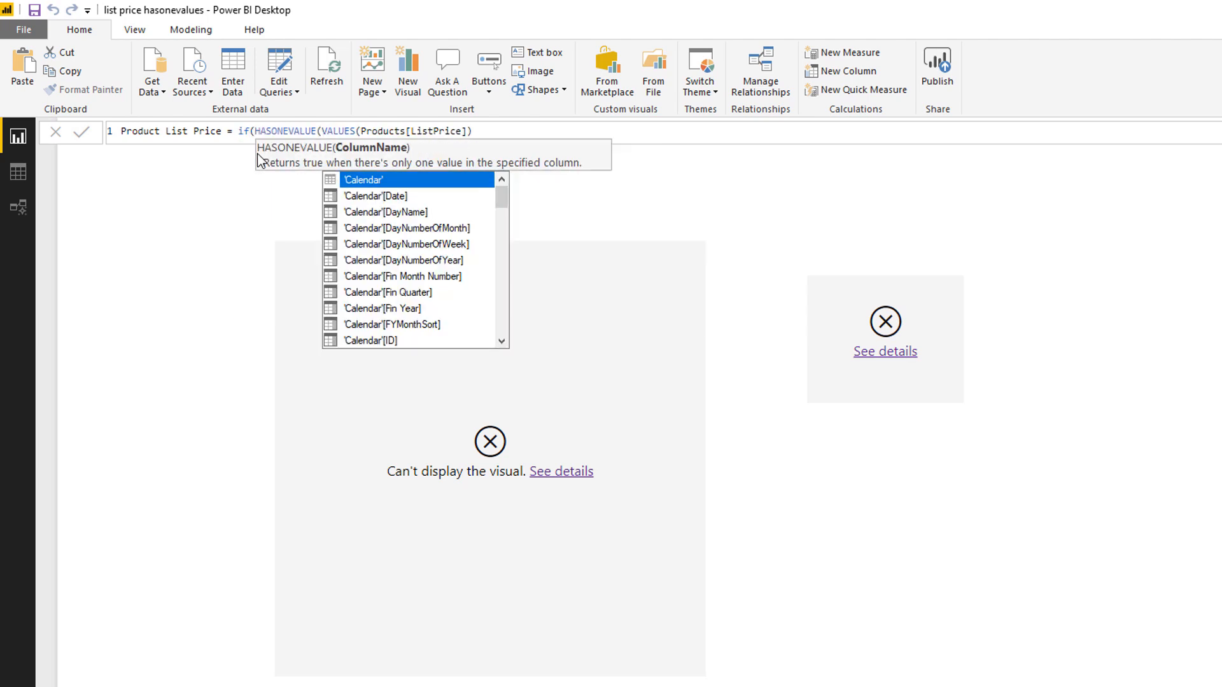
{"action": "type", "text": "list"}
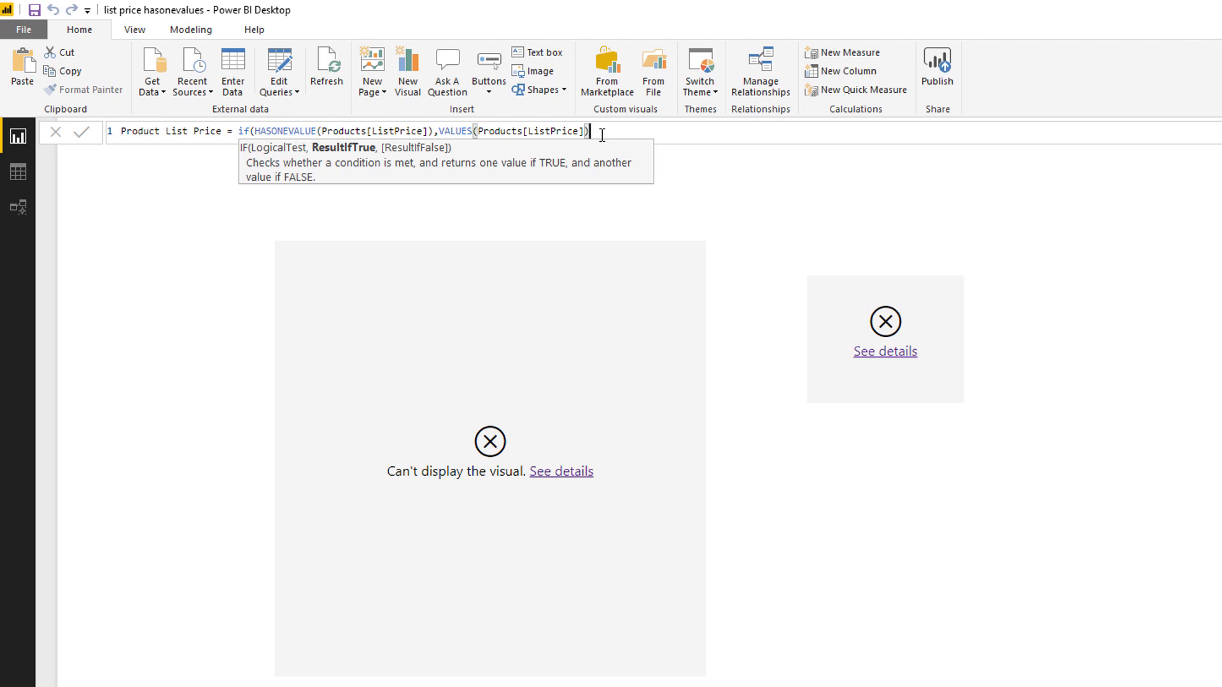
{"action": "type", "text": ","}
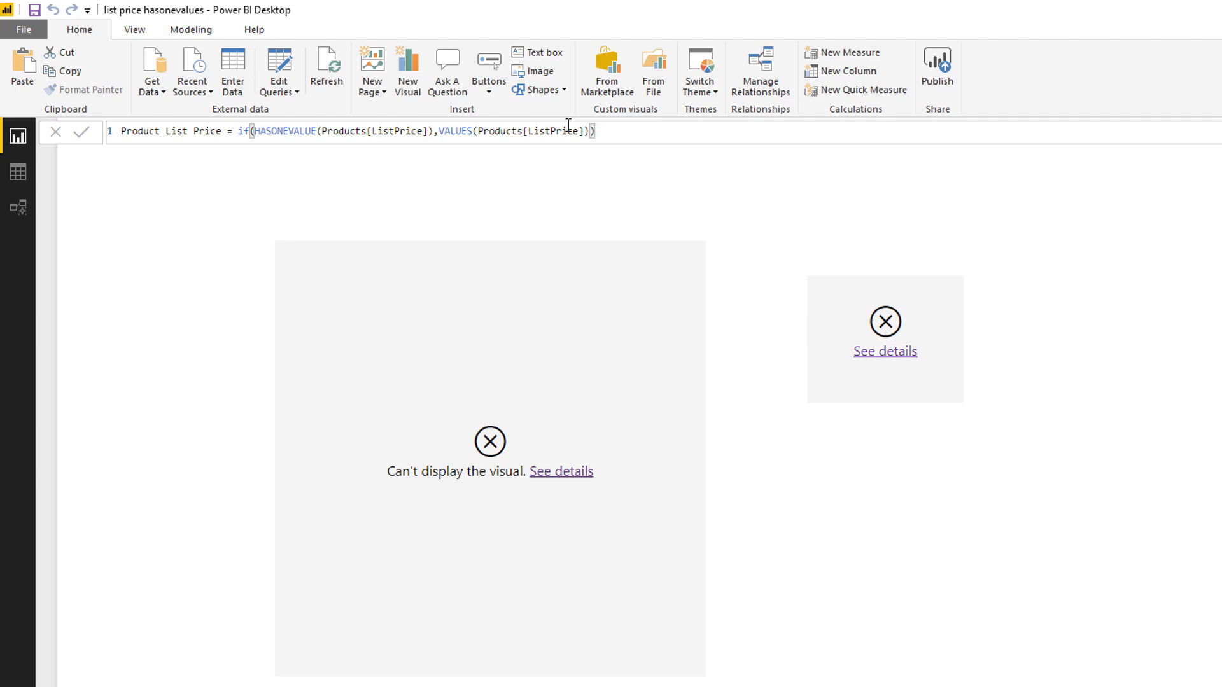
{"action": "mouse_move", "coordinate": [151, 126]}
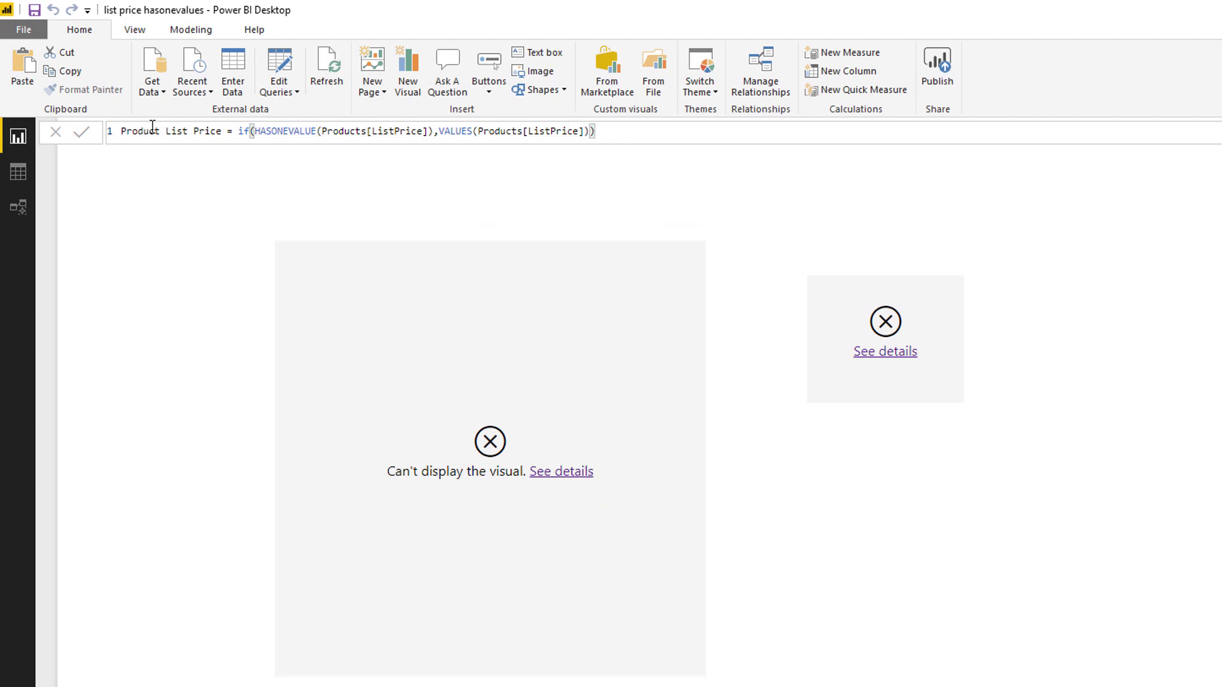
{"action": "left_click", "coordinate": [82, 131]}
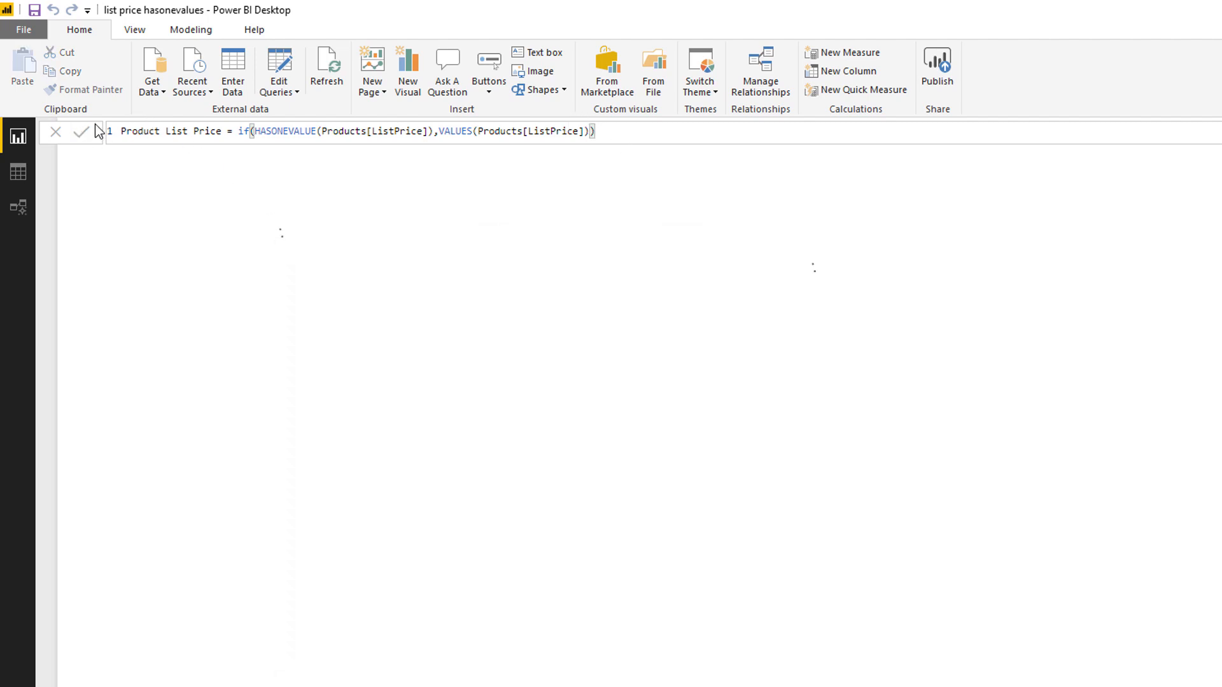
Step: Review per-product prices with blank total, then deselect the product table
{"action": "left_click", "coordinate": [82, 131]}
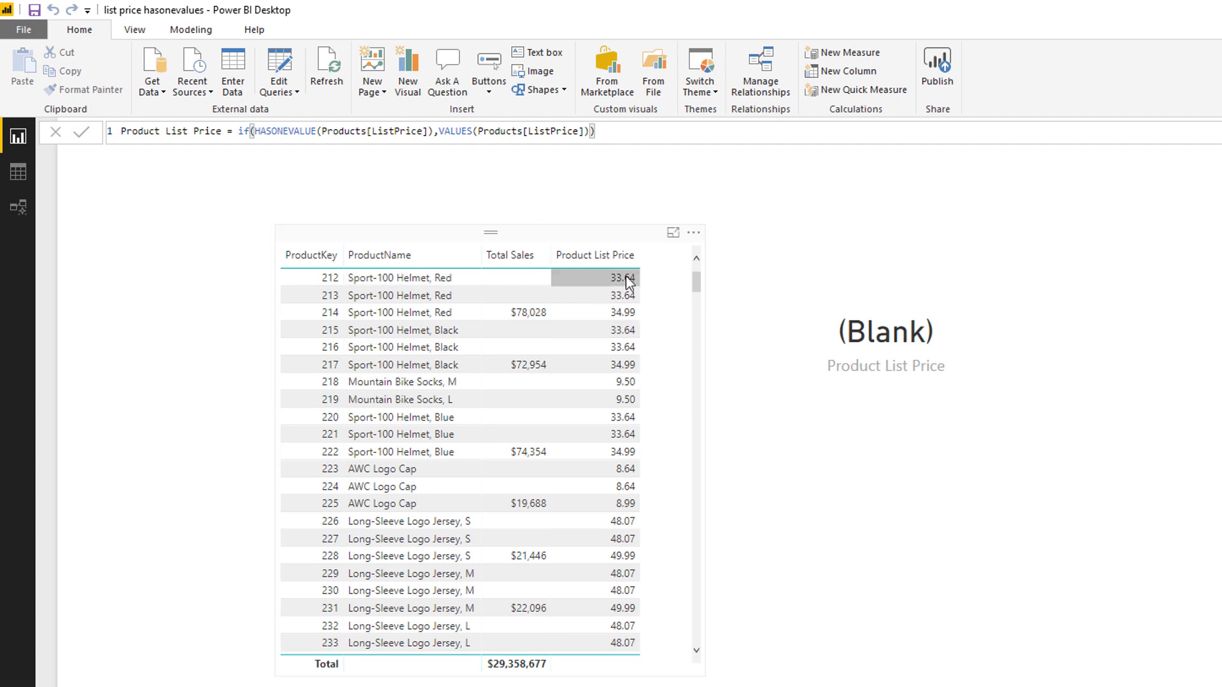
{"action": "mouse_move", "coordinate": [607, 292]}
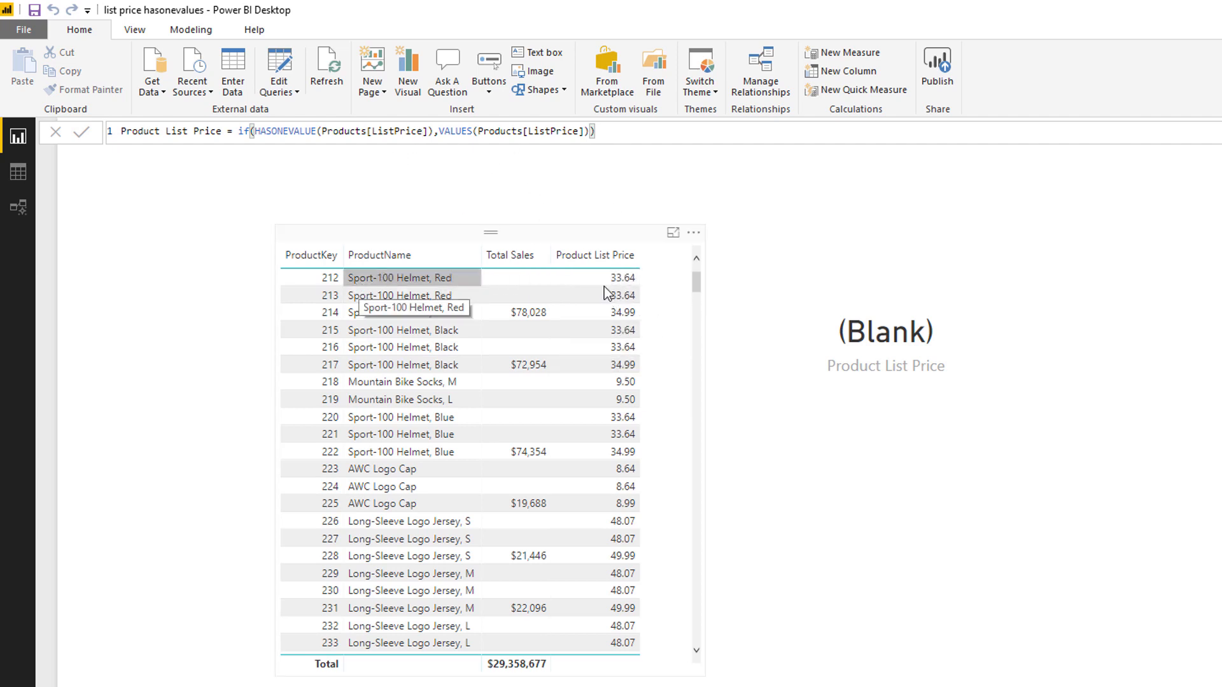
{"action": "mouse_move", "coordinate": [616, 675]}
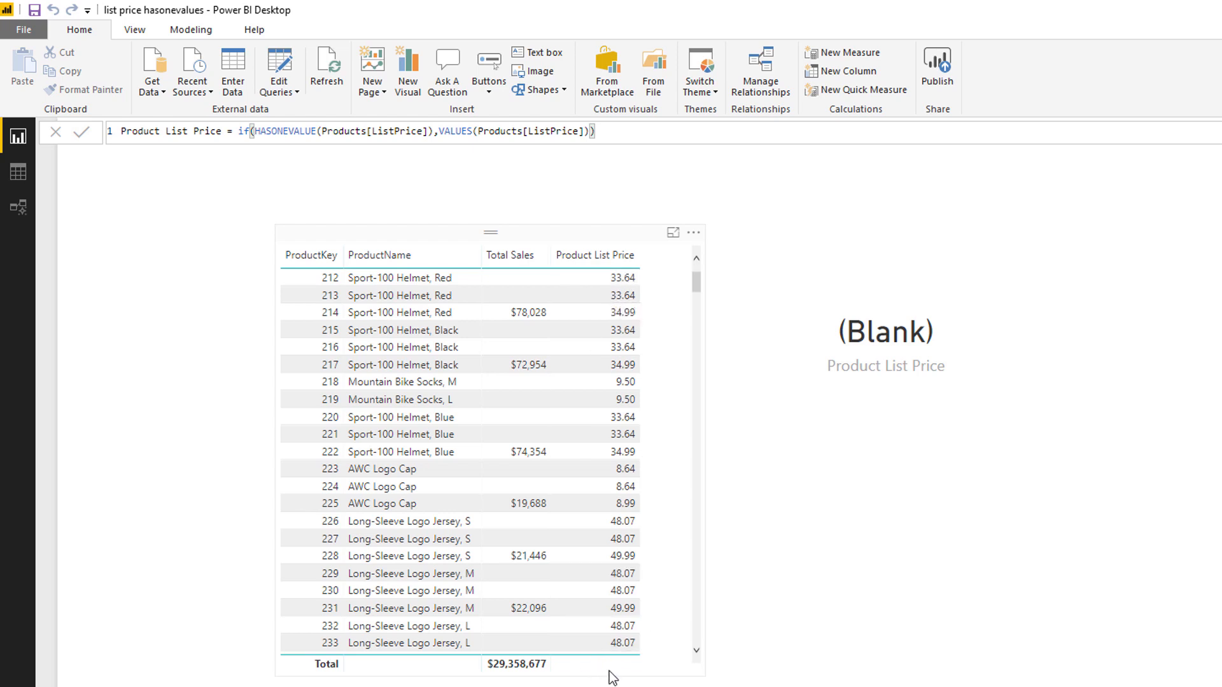
{"action": "left_click", "coordinate": [621, 347]}
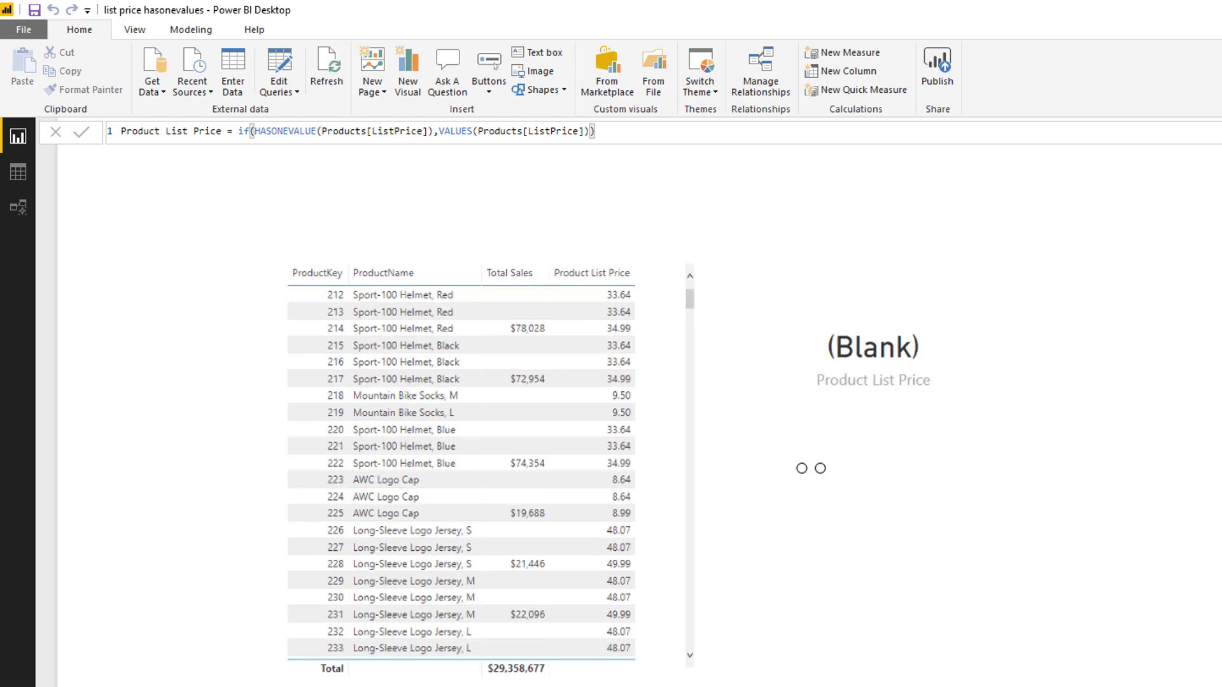
{"action": "mouse_move", "coordinate": [304, 161]}
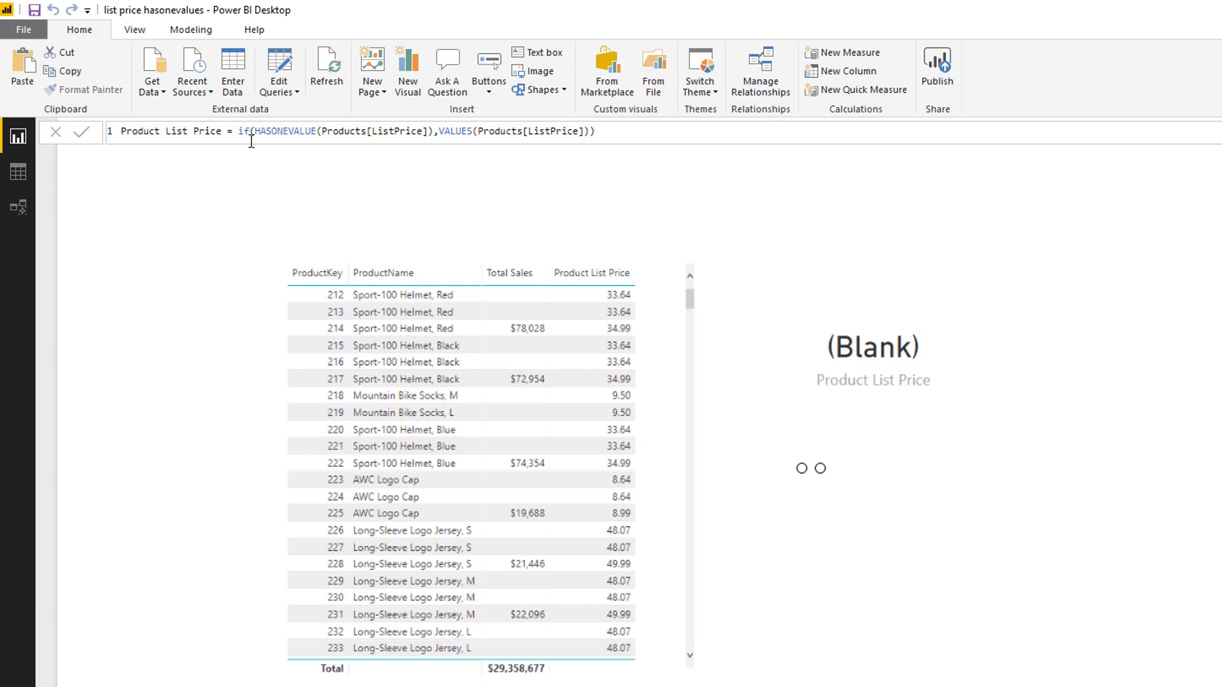
Step: Comment out the IF formula and write SELECTEDVALUE(Products[ListPrice]) instead
{"action": "type", "text": "//"}
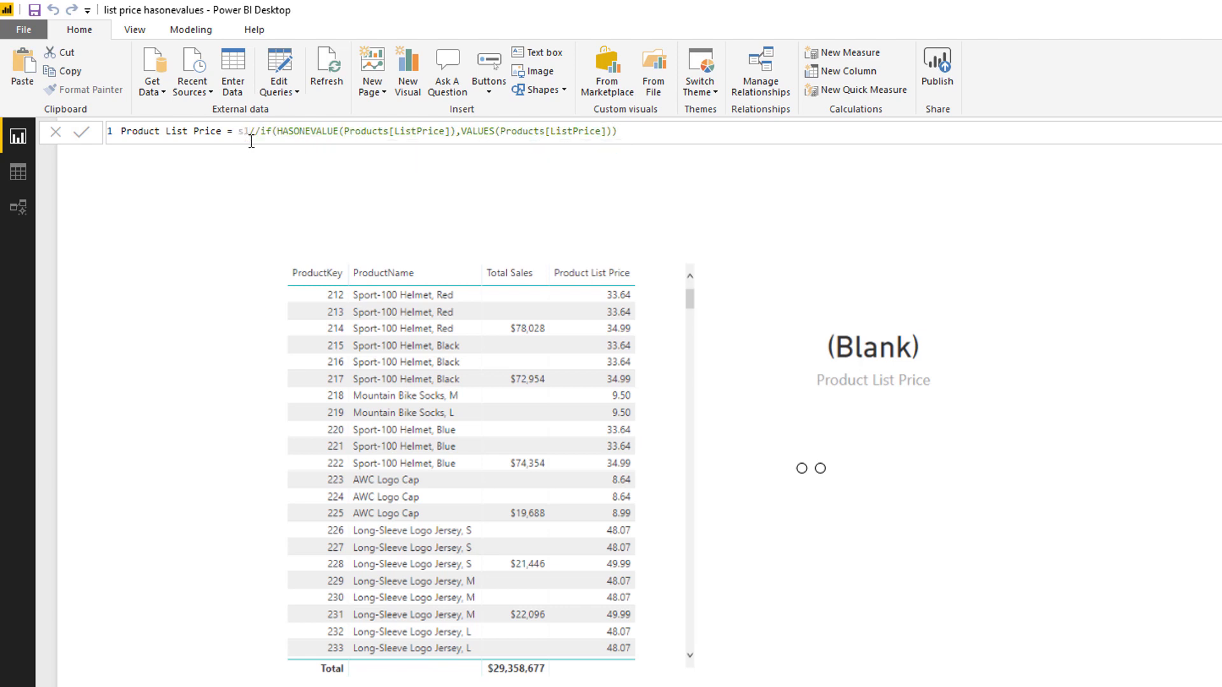
{"action": "type", "text": "SELECTEDVALUE("}
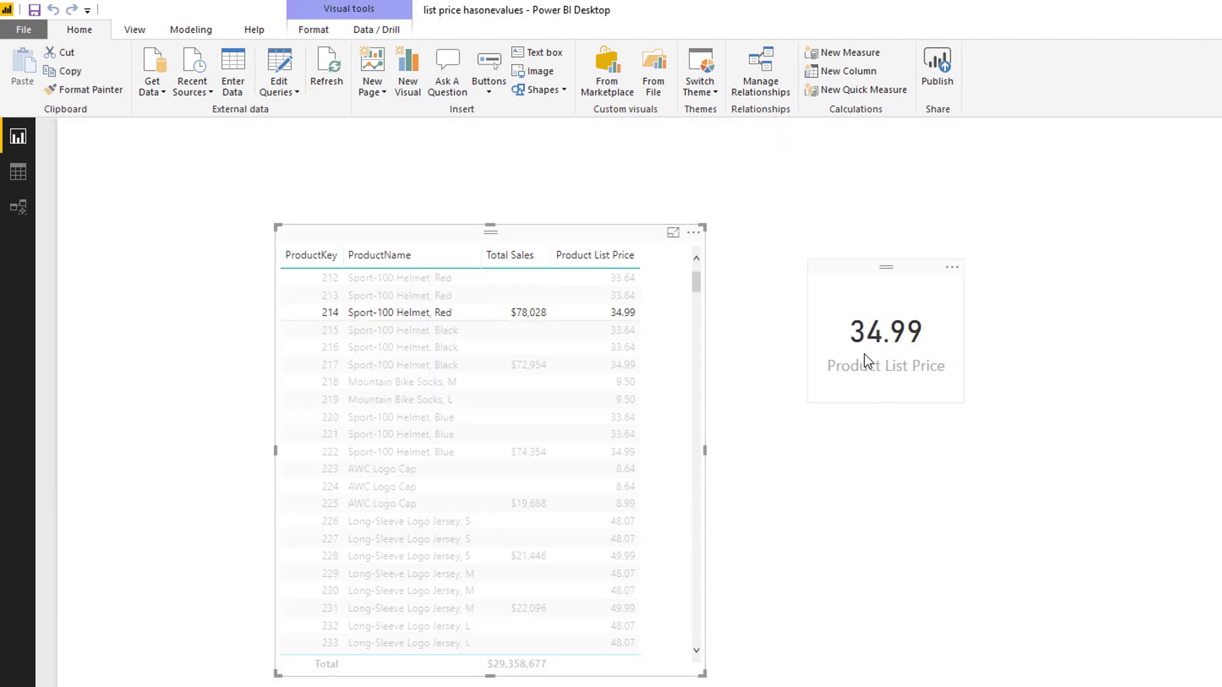
Step: Clear the cross-filter on product 214 so the card returns to (Blank)
{"action": "left_click", "coordinate": [400, 313]}
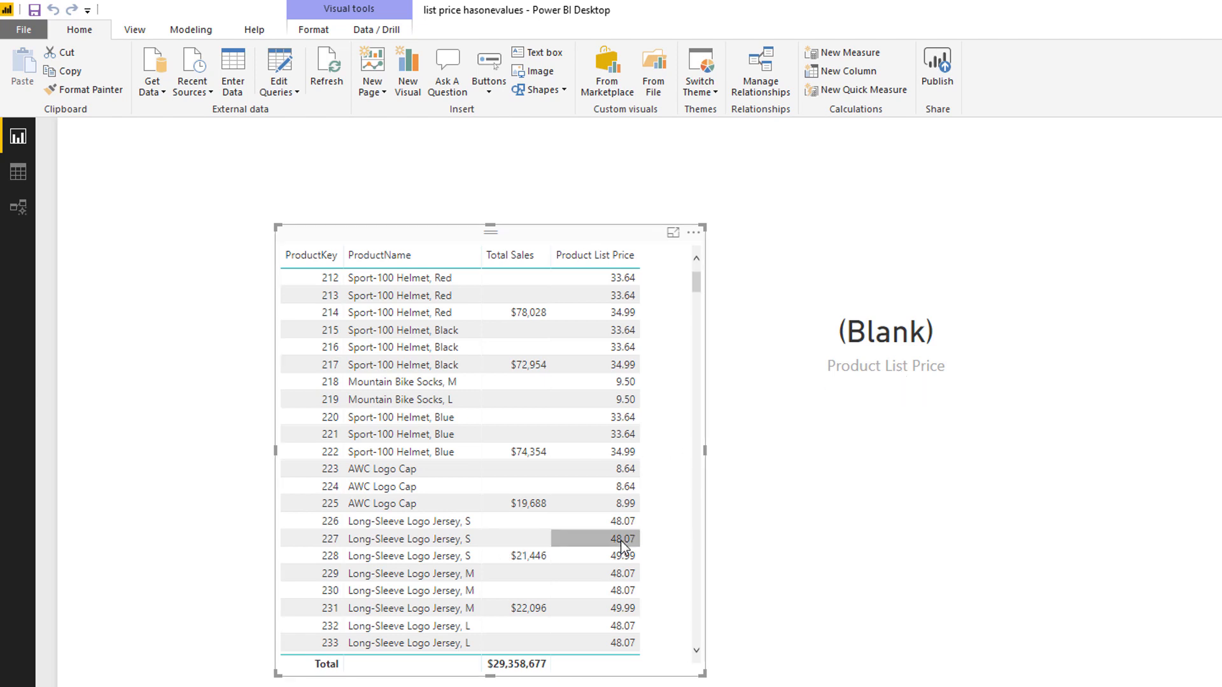
{"action": "mouse_move", "coordinate": [813, 627]}
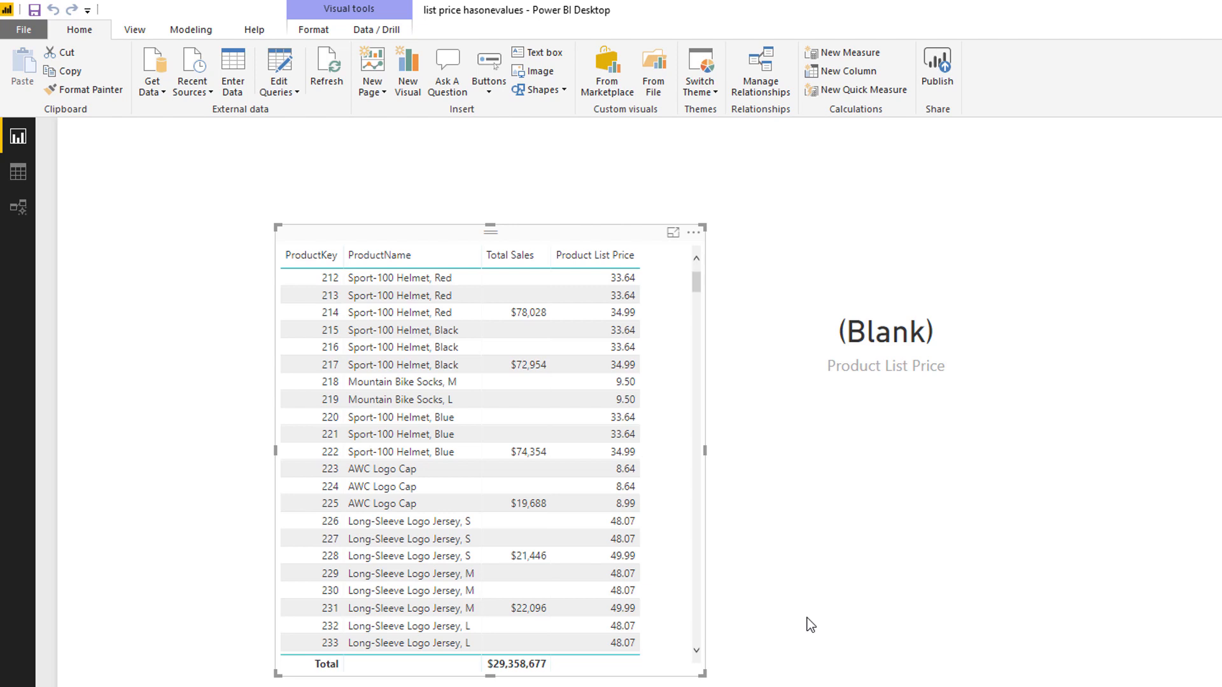
{"action": "mouse_move", "coordinate": [815, 672]}
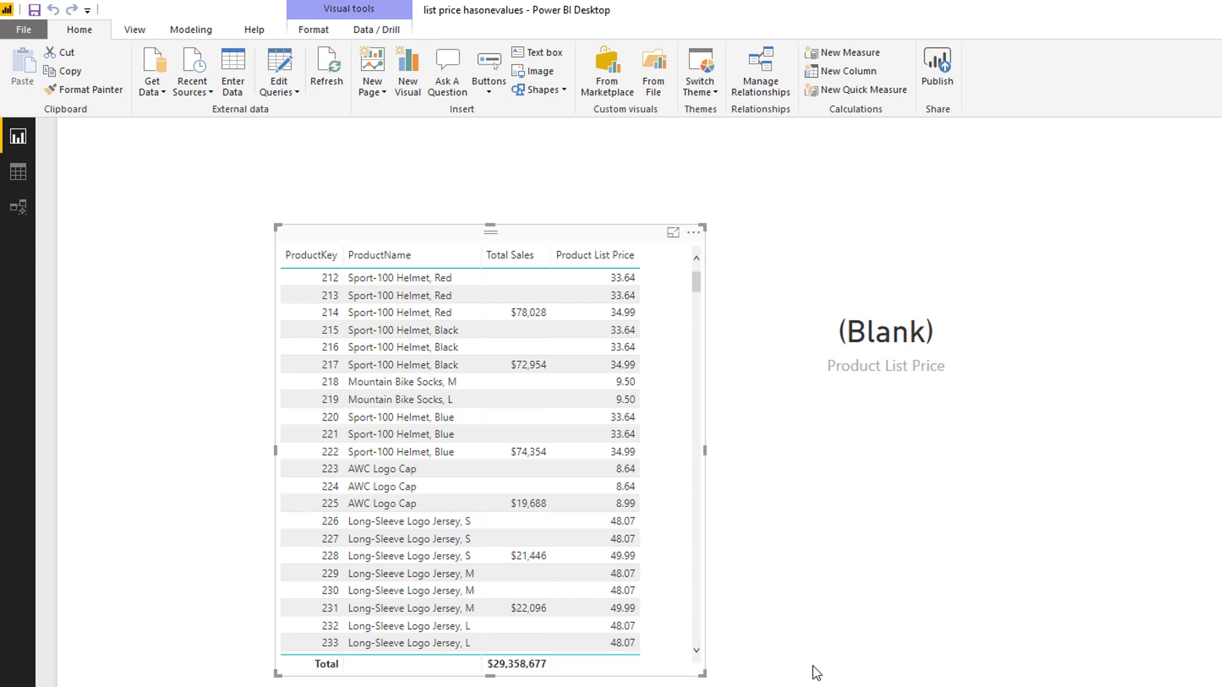